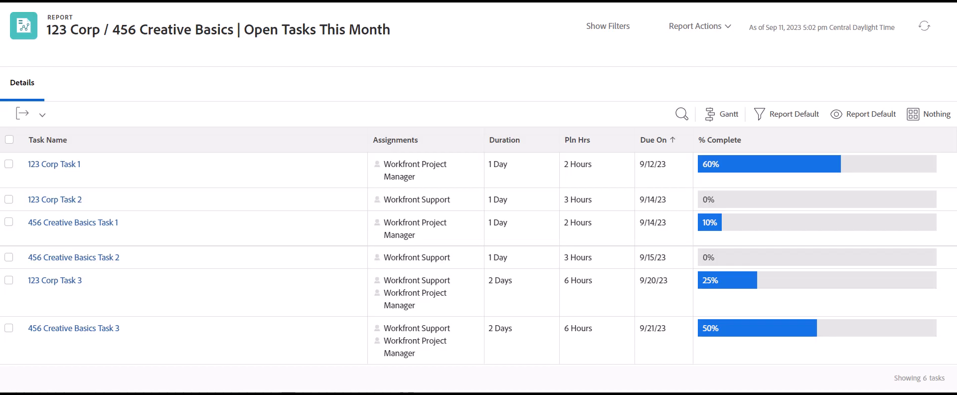
mouse_move(457, 49)
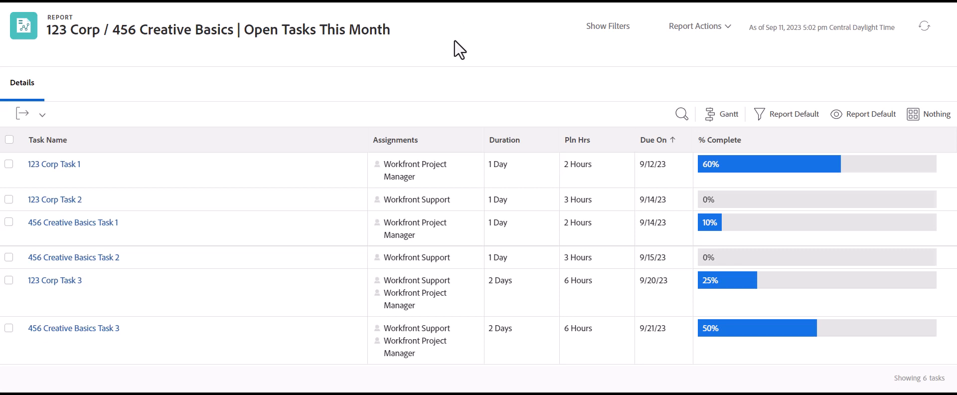
mouse_move(405, 88)
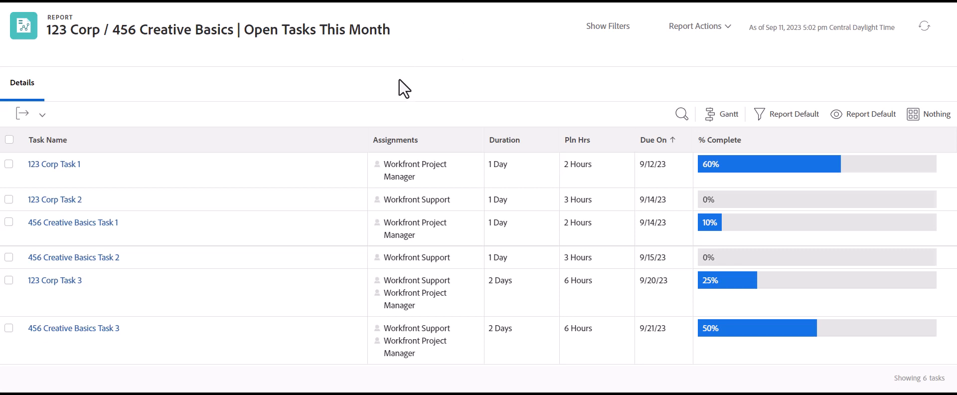
mouse_move(387, 131)
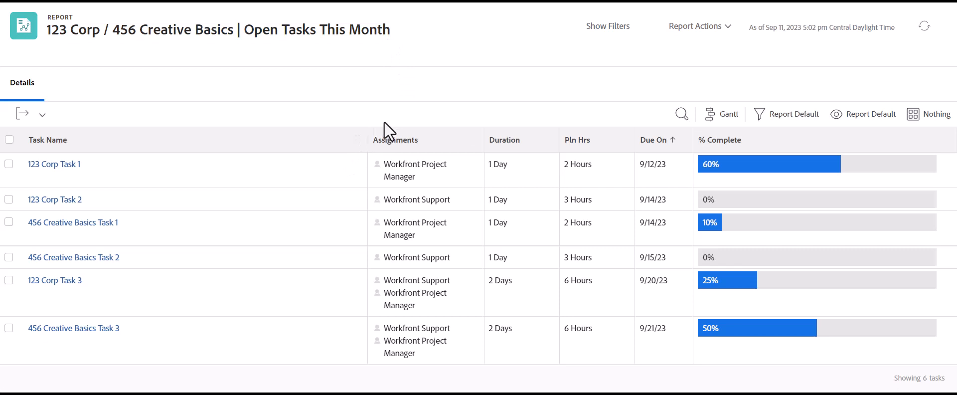
- Leave the report name unchanged, then edit the report and show its four filter rules
click(217, 28)
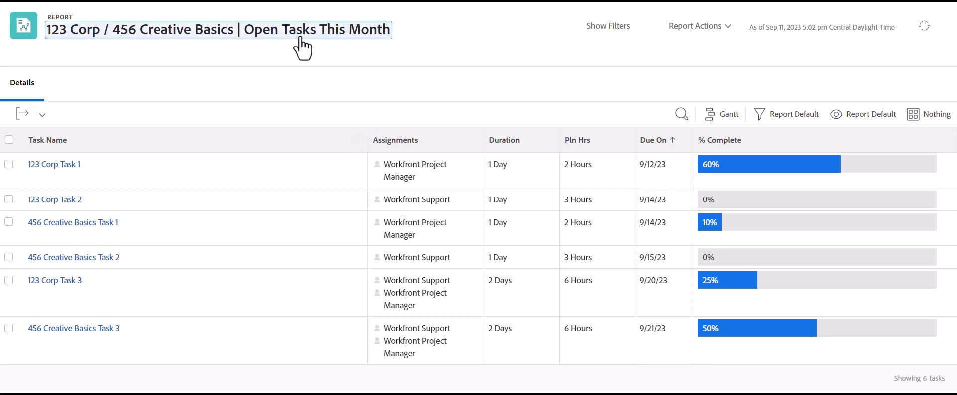
click(450, 57)
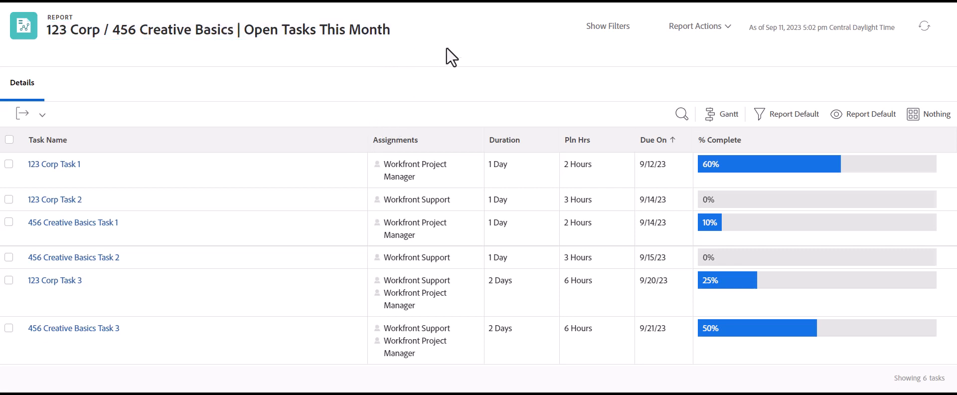
mouse_move(445, 44)
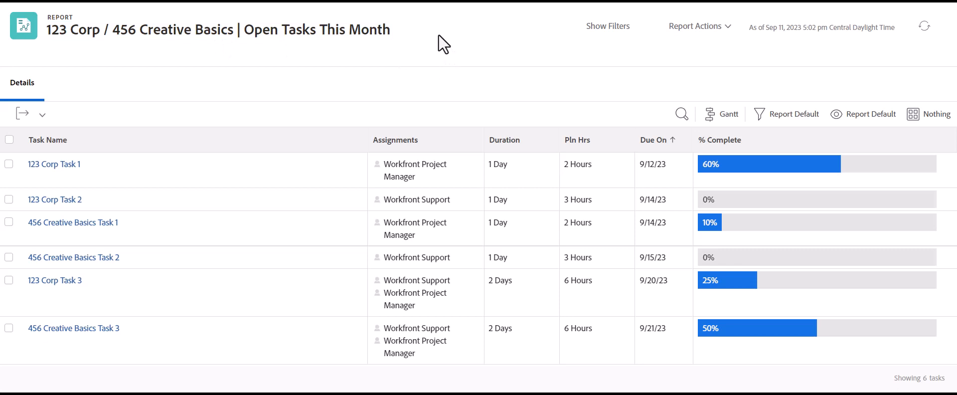
mouse_move(421, 80)
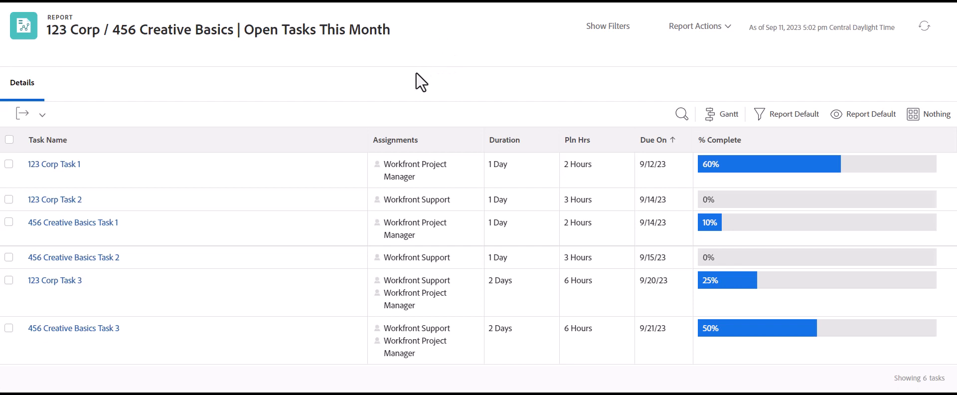
mouse_move(699, 26)
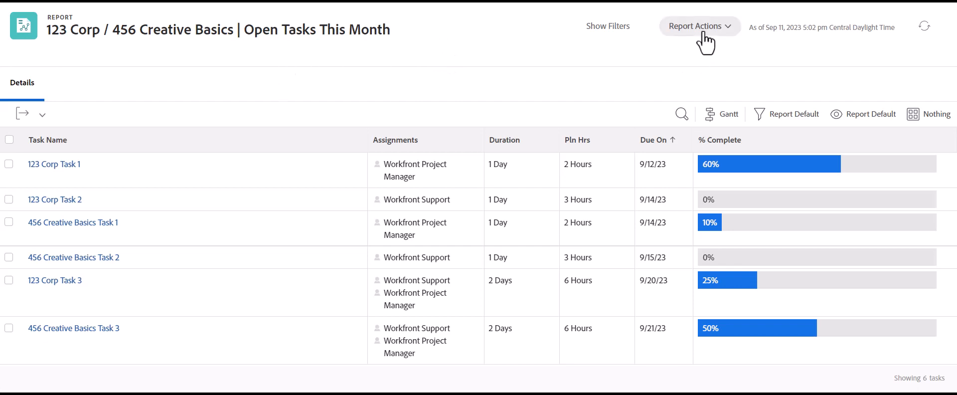
click(699, 26)
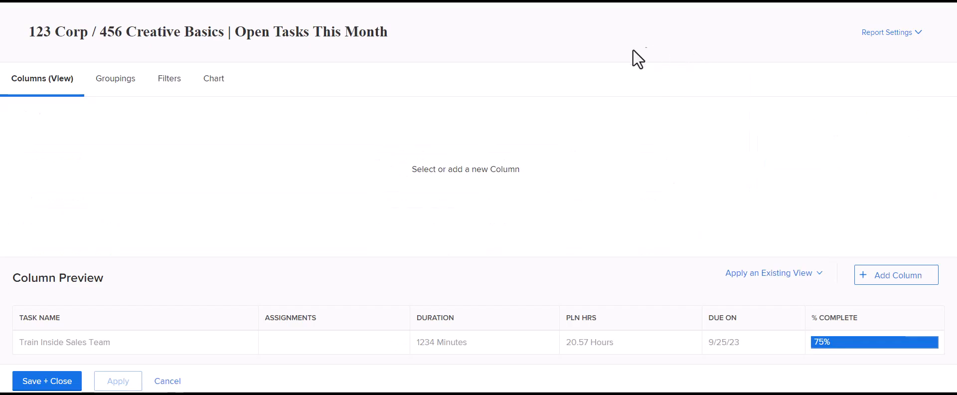
click(168, 78)
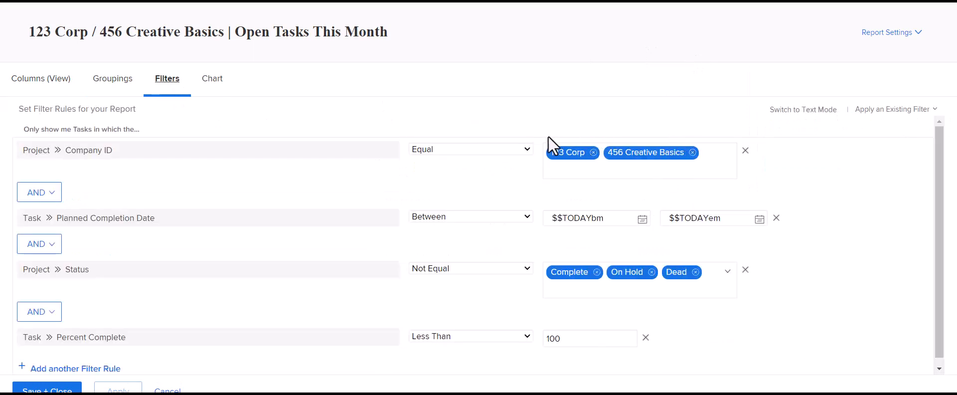
mouse_move(655, 157)
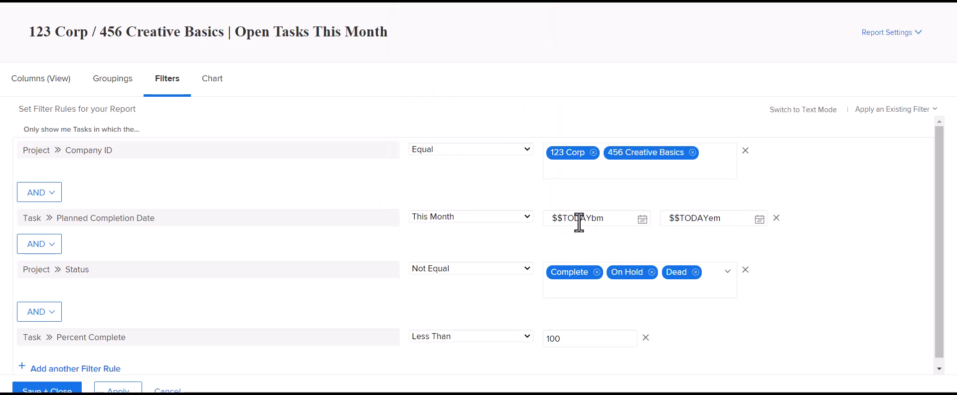
mouse_move(116, 279)
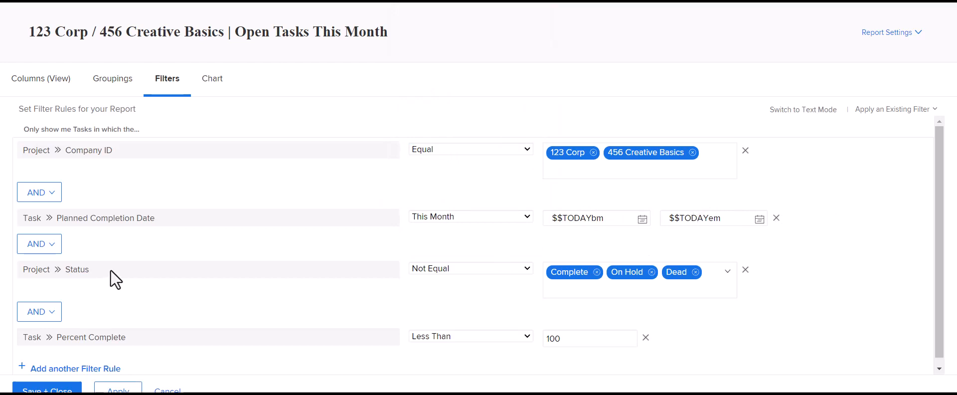
mouse_move(578, 322)
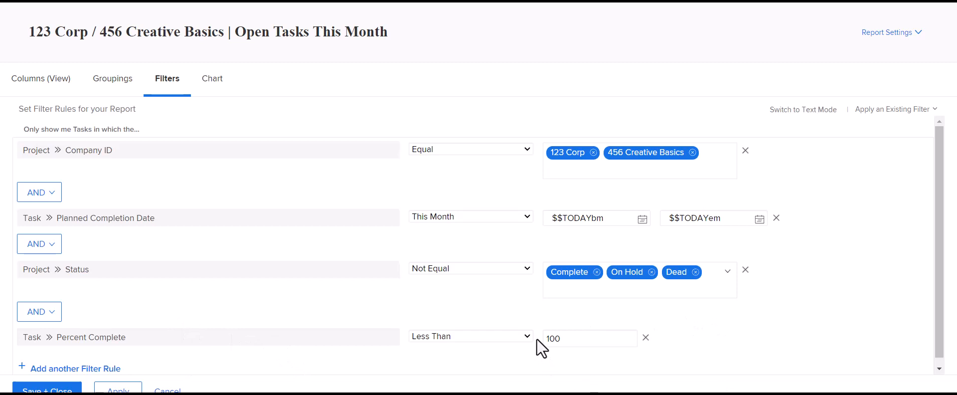
mouse_move(572, 363)
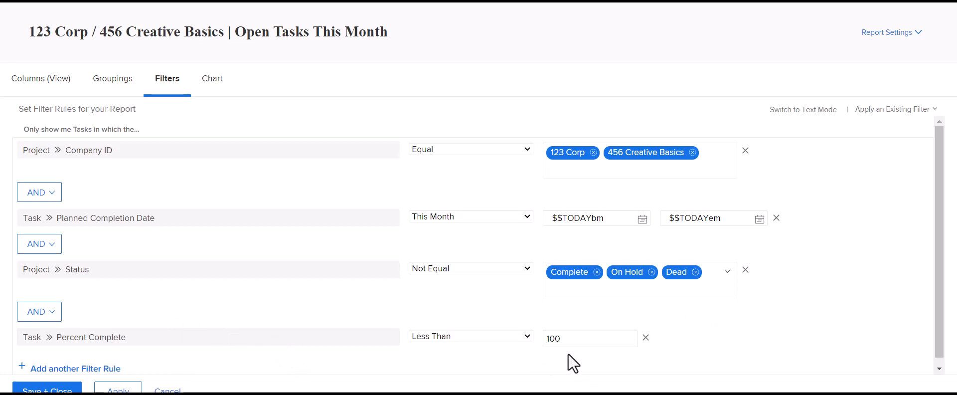
mouse_move(108, 27)
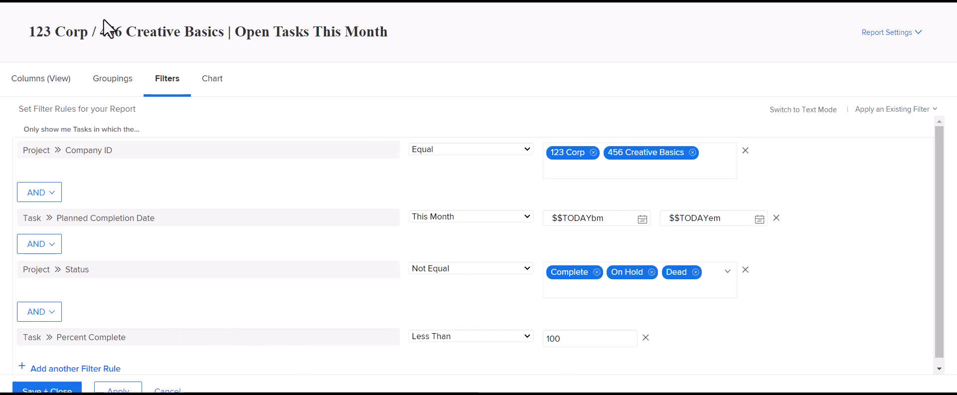
mouse_move(112, 78)
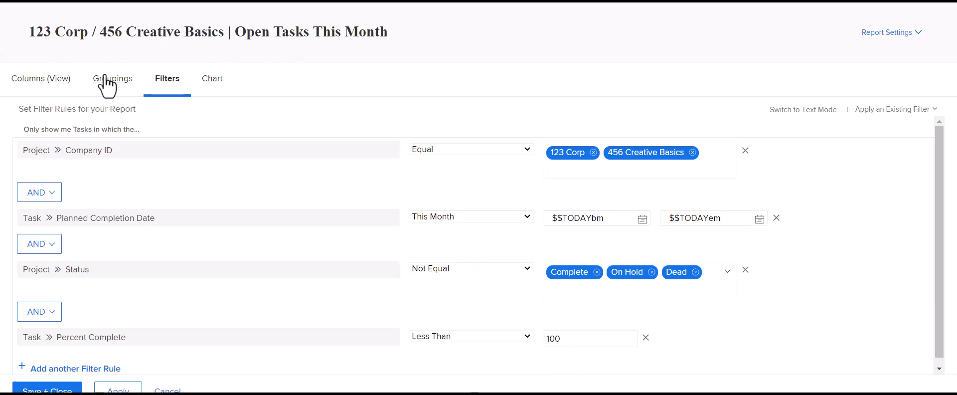
- Compare the filter rules with the empty grouping settings, ending on Groupings ready for a first grouping
click(113, 77)
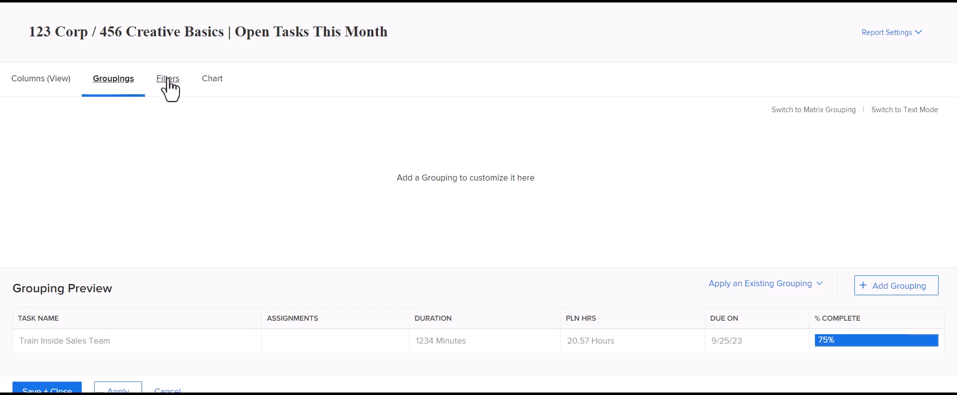
click(167, 78)
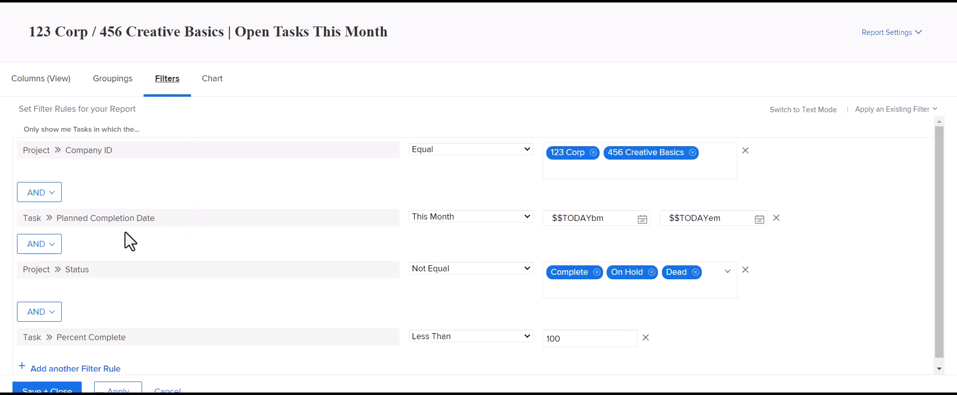
mouse_move(152, 190)
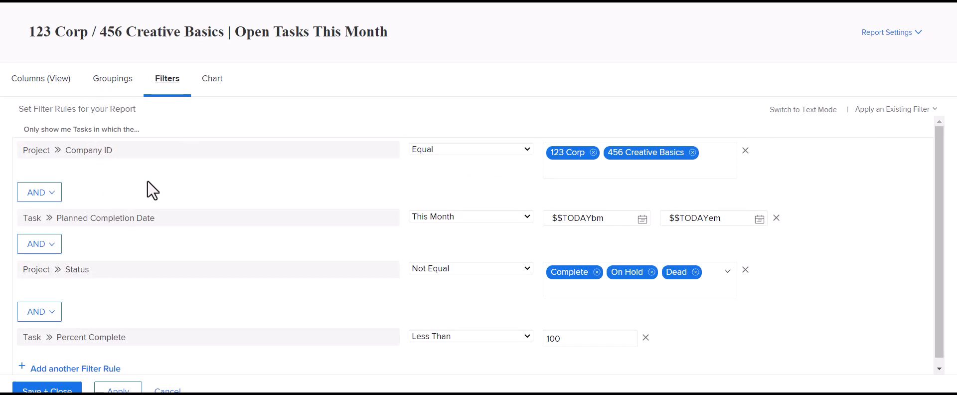
mouse_move(112, 78)
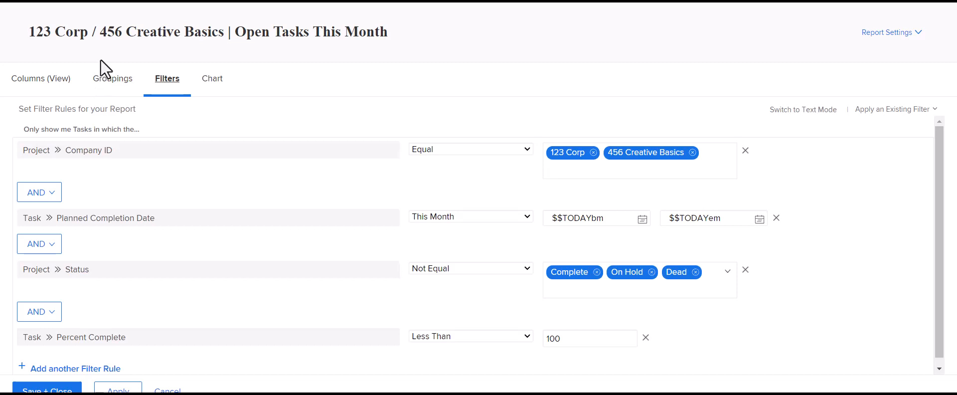
mouse_move(159, 56)
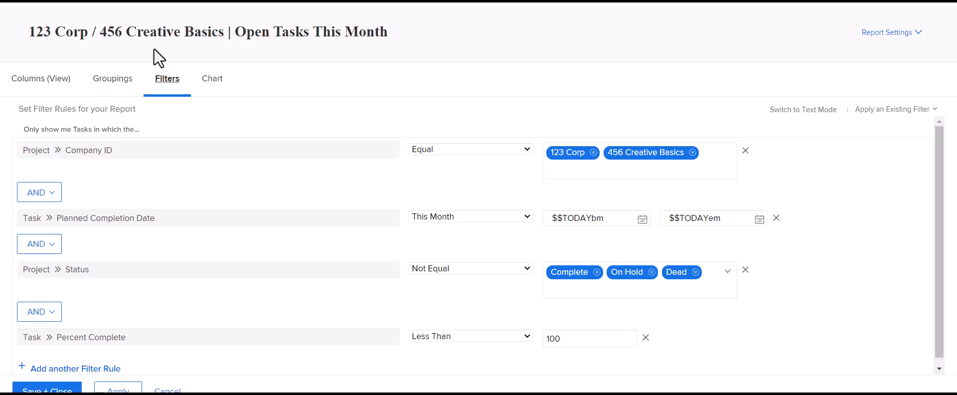
click(113, 78)
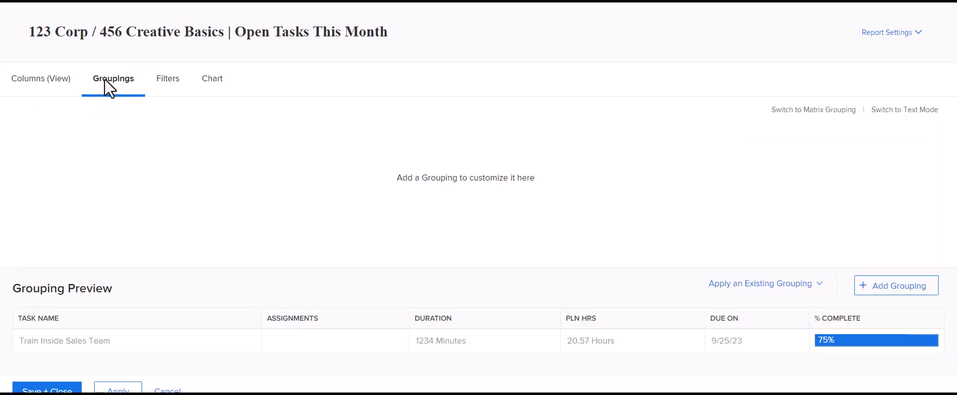
mouse_move(427, 140)
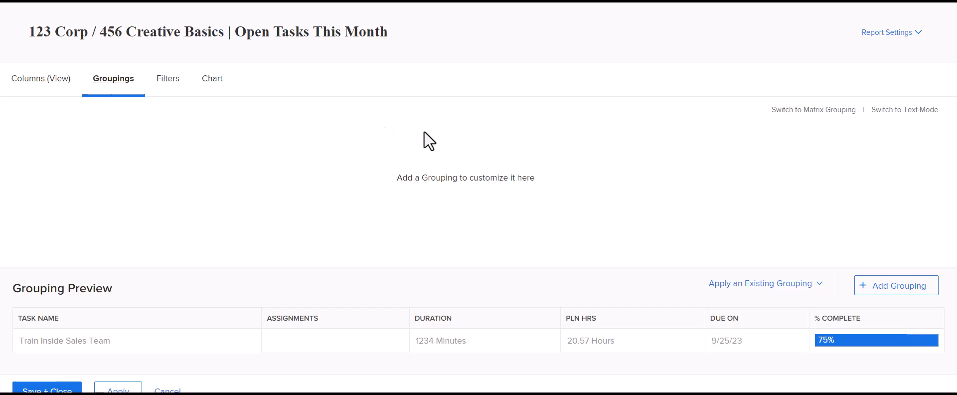
mouse_move(776, 247)
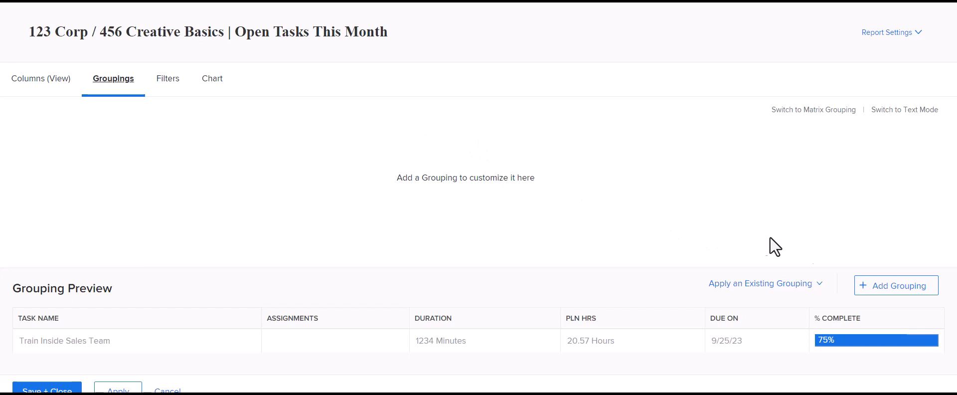
mouse_move(895, 285)
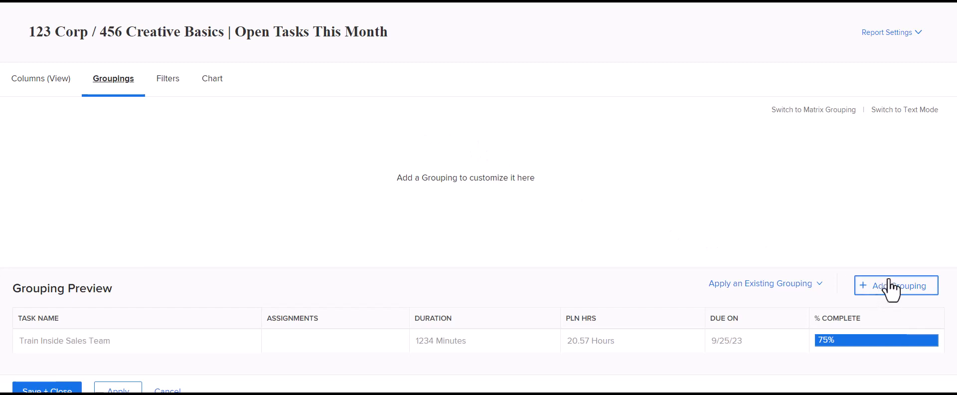
click(894, 285)
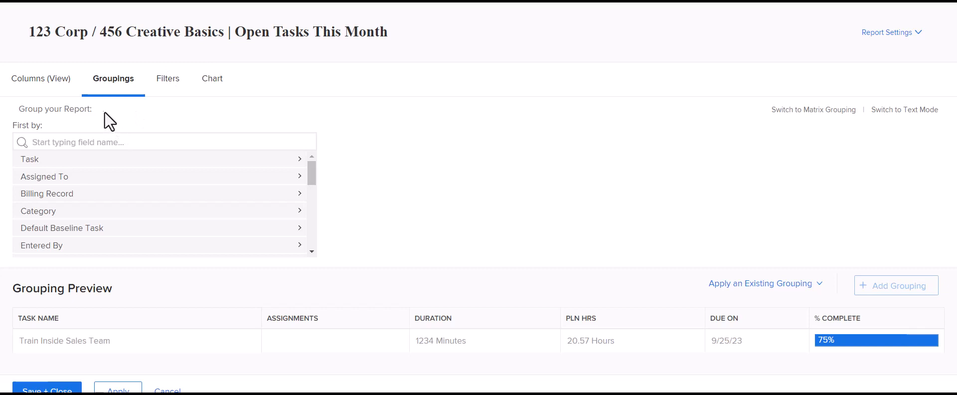
mouse_move(138, 109)
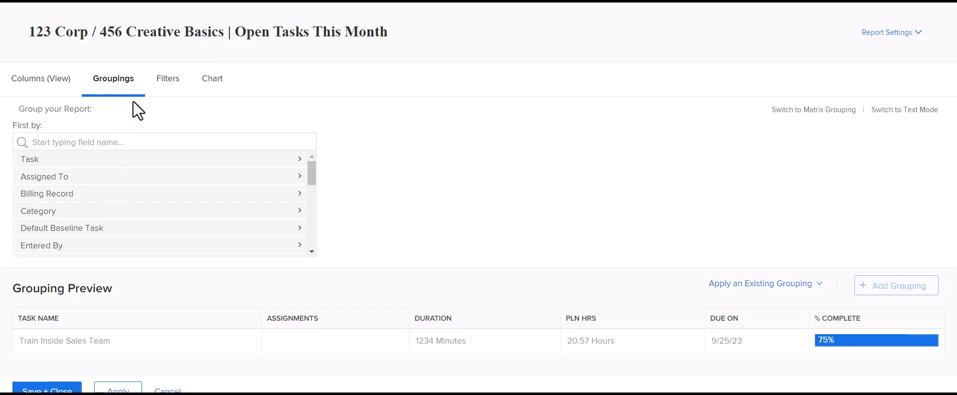
mouse_move(168, 78)
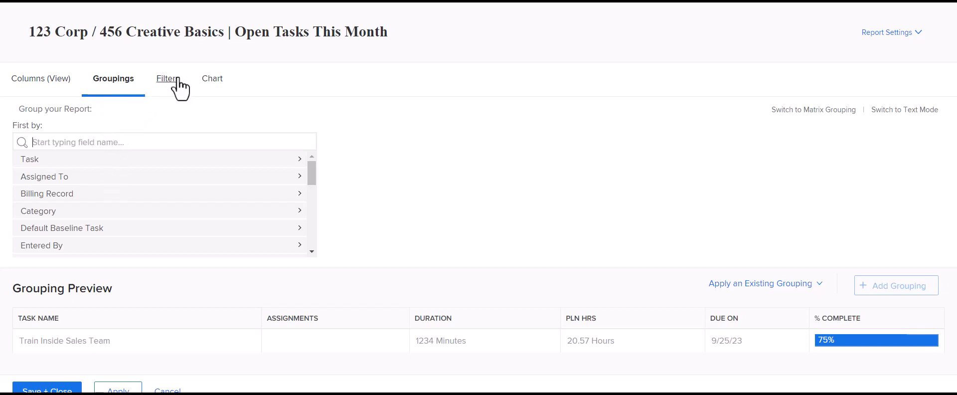
click(167, 78)
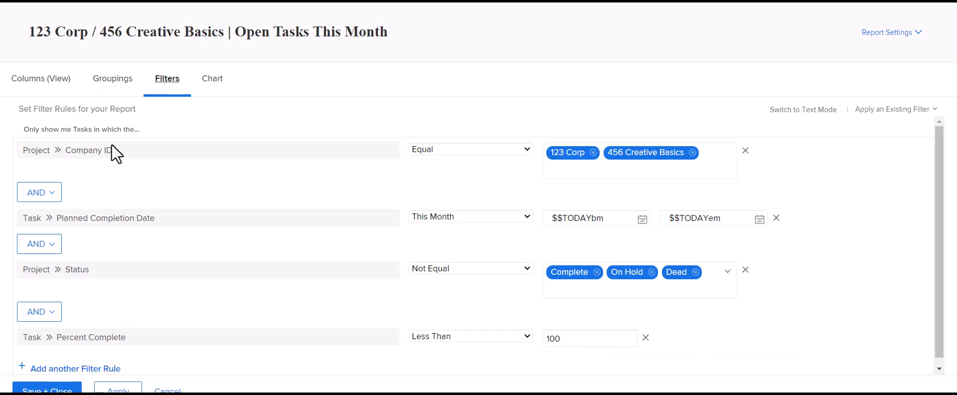
mouse_move(121, 154)
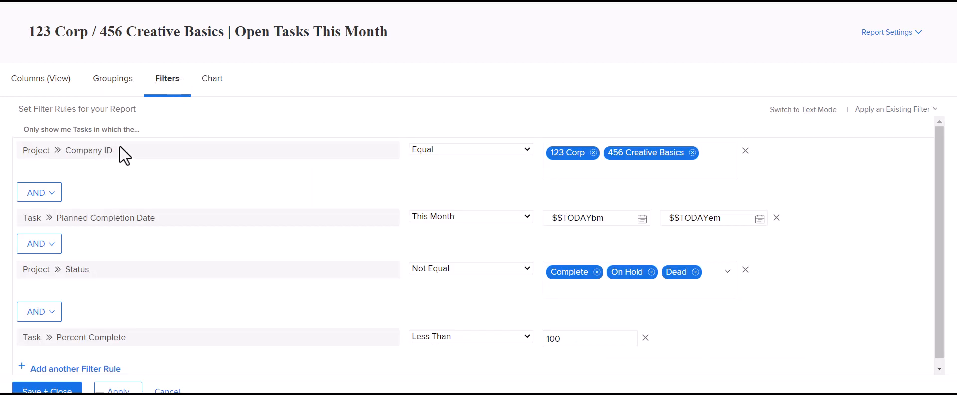
mouse_move(529, 181)
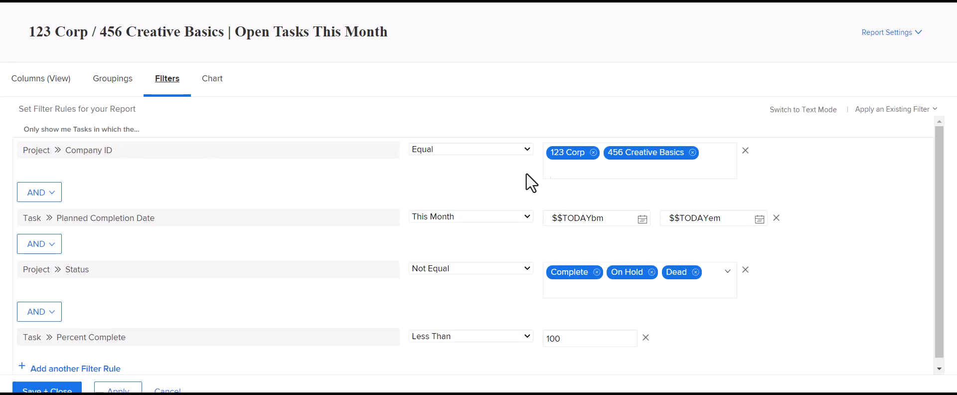
mouse_move(658, 157)
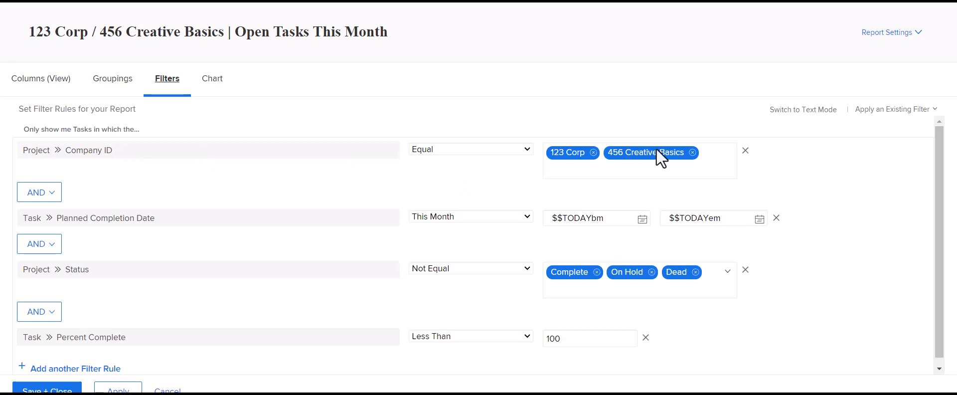
mouse_move(113, 78)
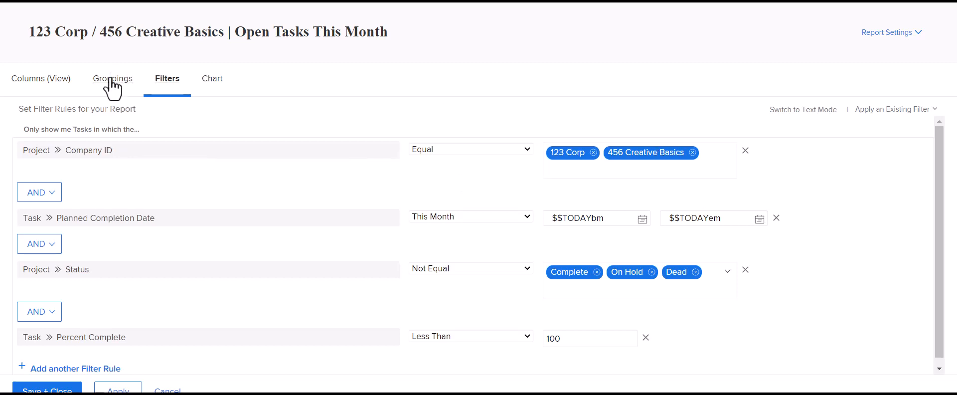
click(113, 78)
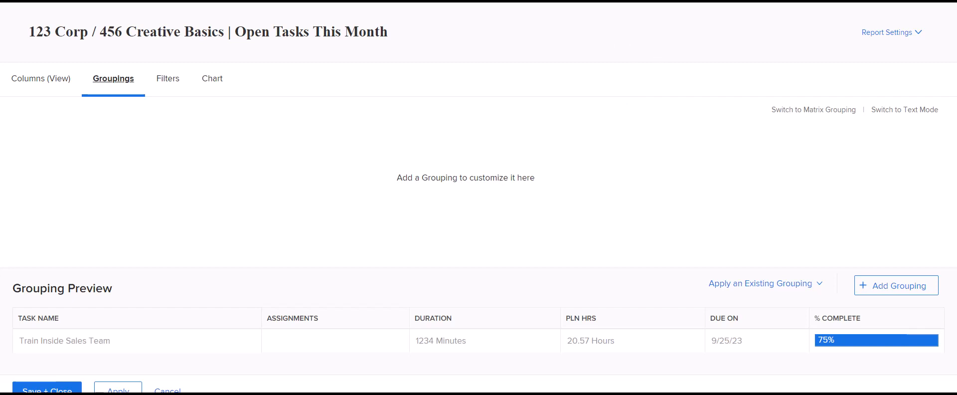
mouse_move(896, 285)
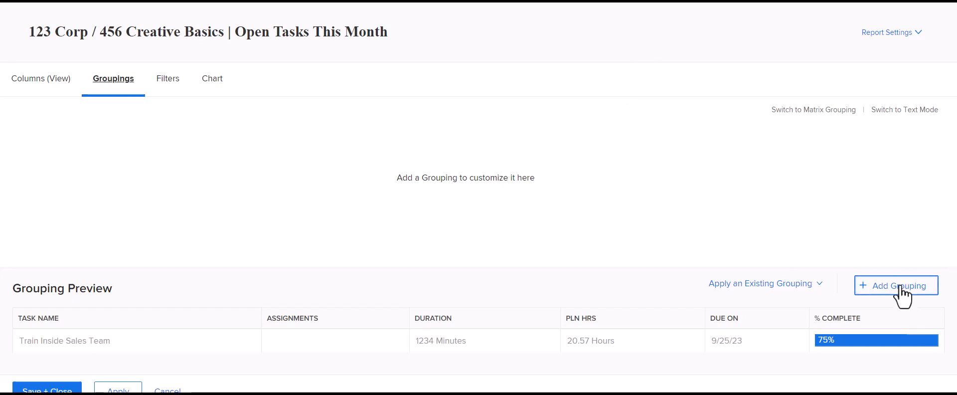
- Add a first grouping on Project Company > ID, found by searching 'projec'
click(895, 285)
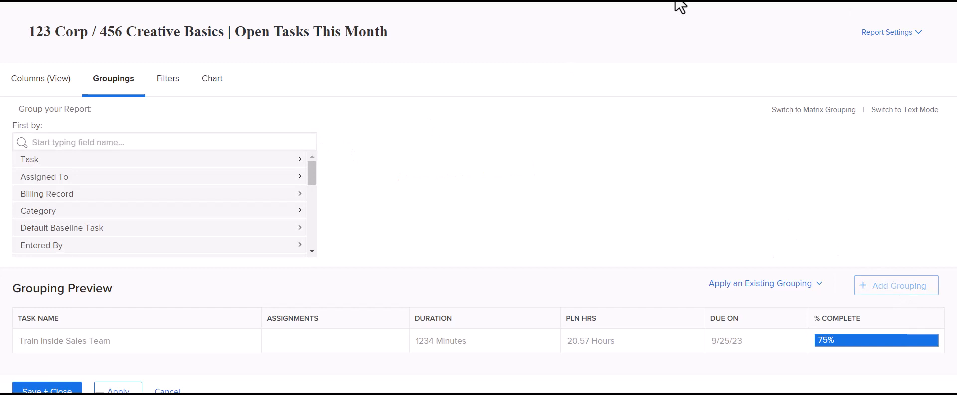
click(165, 142)
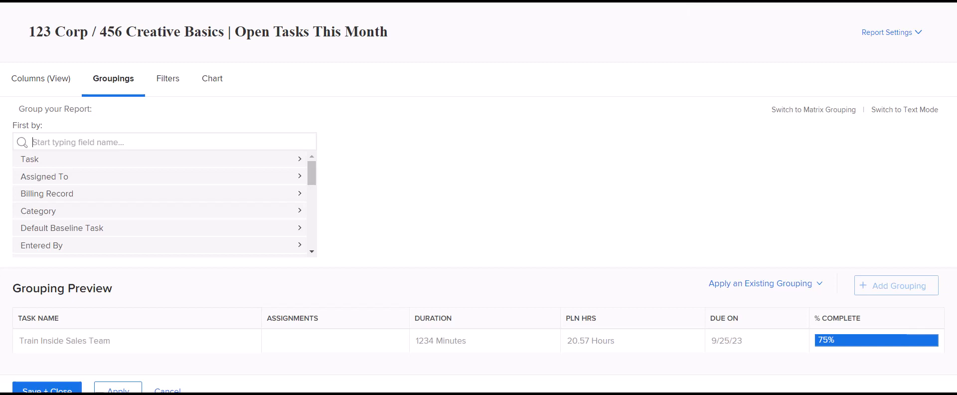
text(project company)
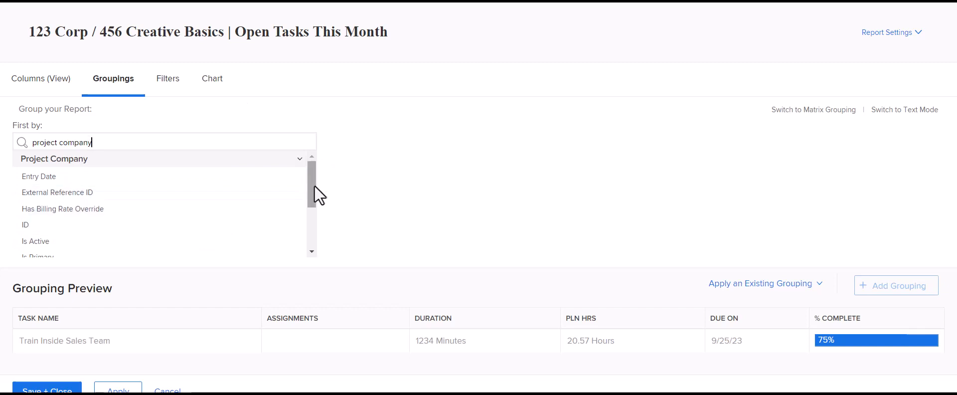
click(26, 224)
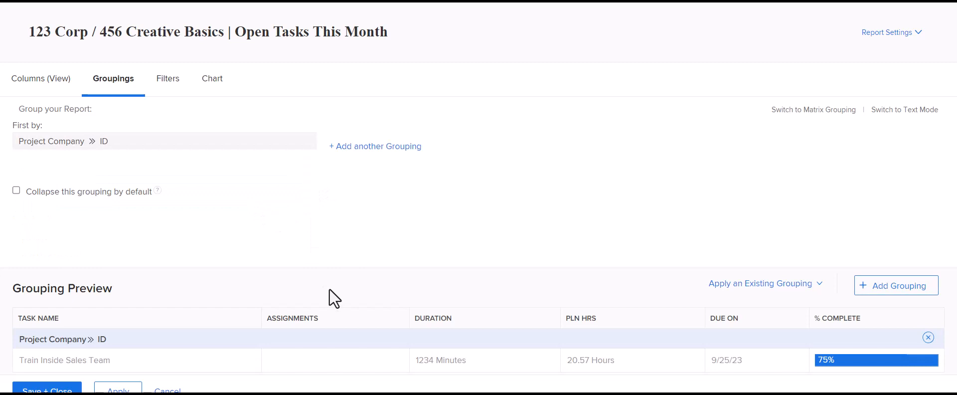
mouse_move(193, 161)
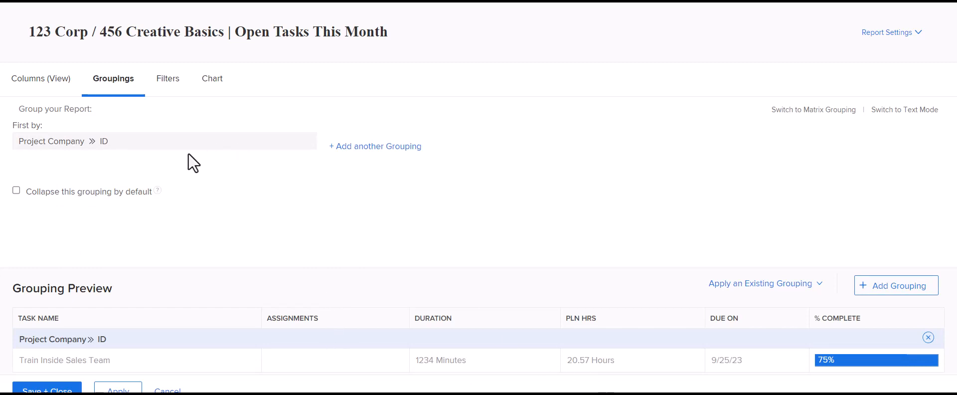
mouse_move(310, 151)
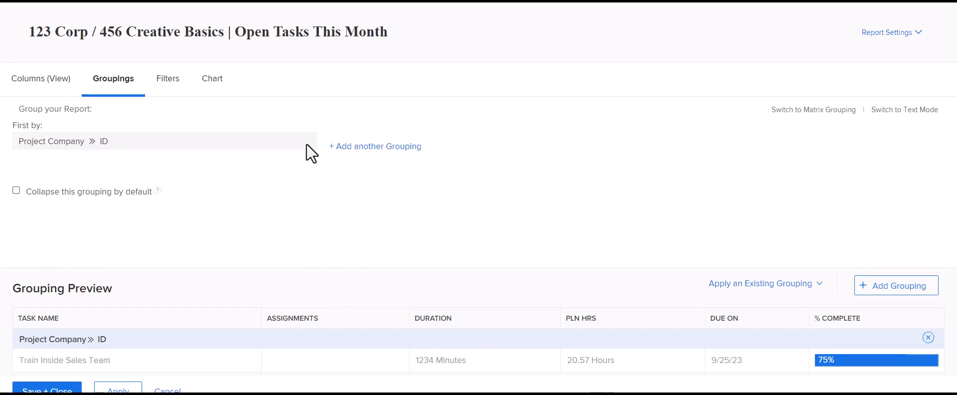
mouse_move(12, 313)
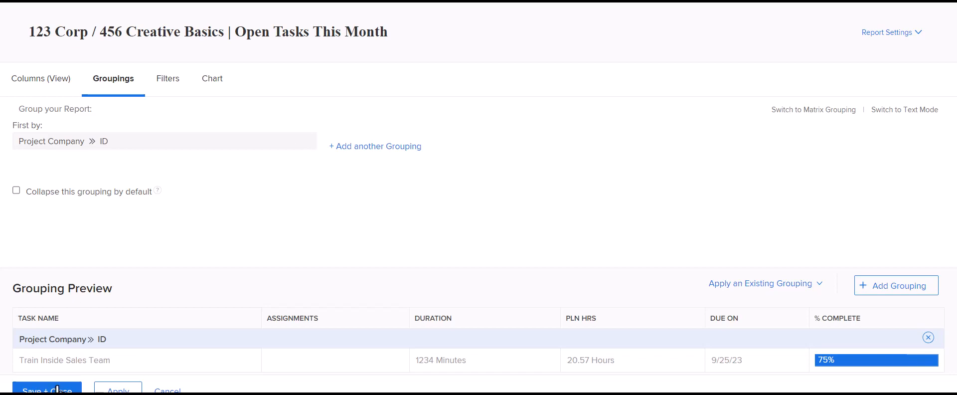
- Save the report grouped by company ID, then reopen it for editing
click(47, 388)
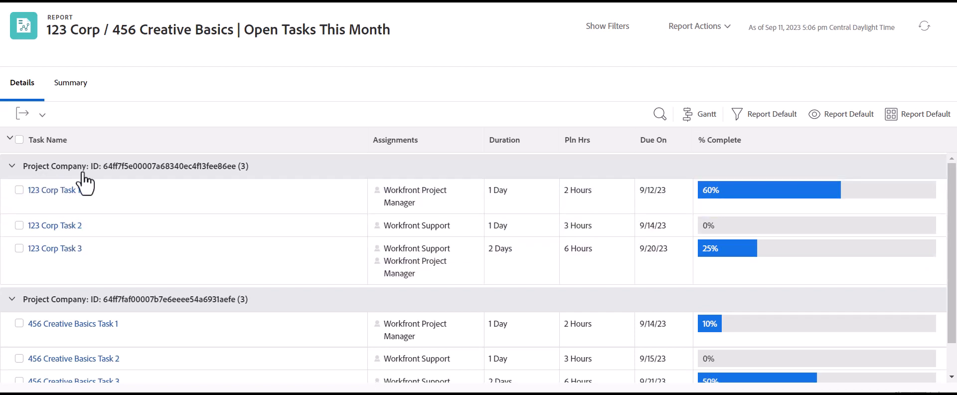
mouse_move(132, 183)
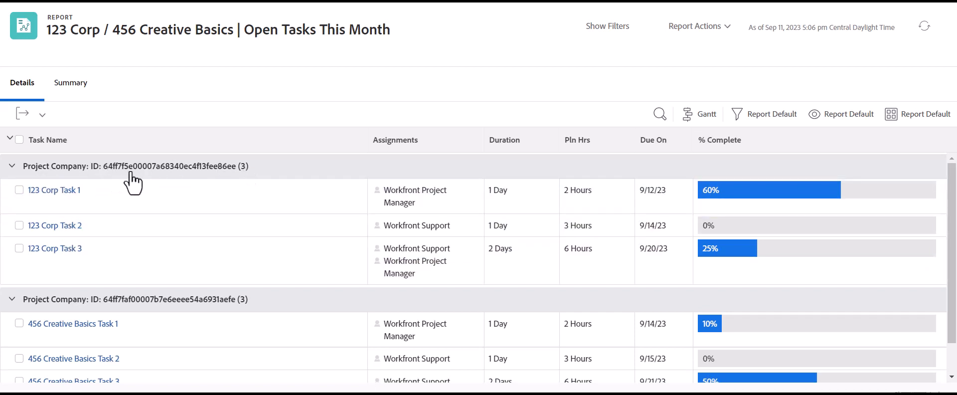
click(695, 26)
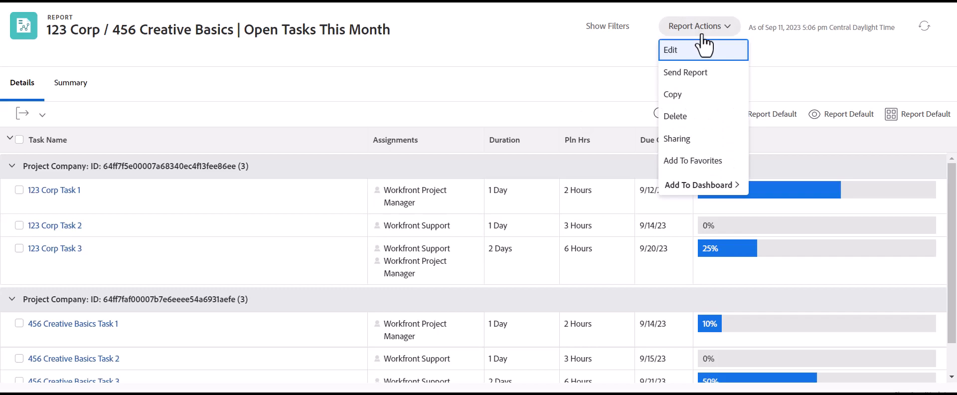
click(670, 49)
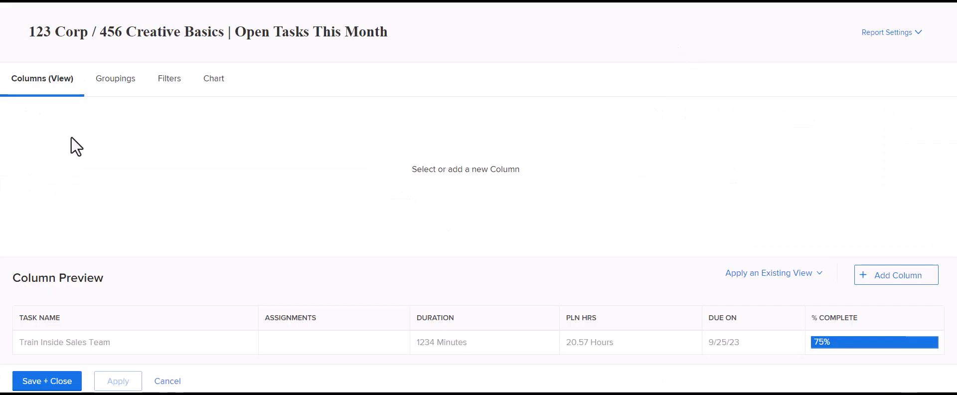
- In Groupings, start replacing the company ID field by searching 'proj' for Project Company > Name
click(113, 78)
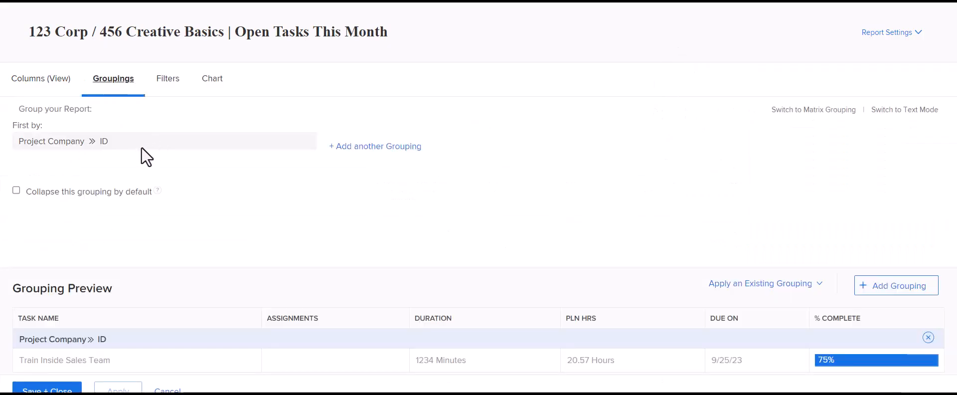
click(164, 140)
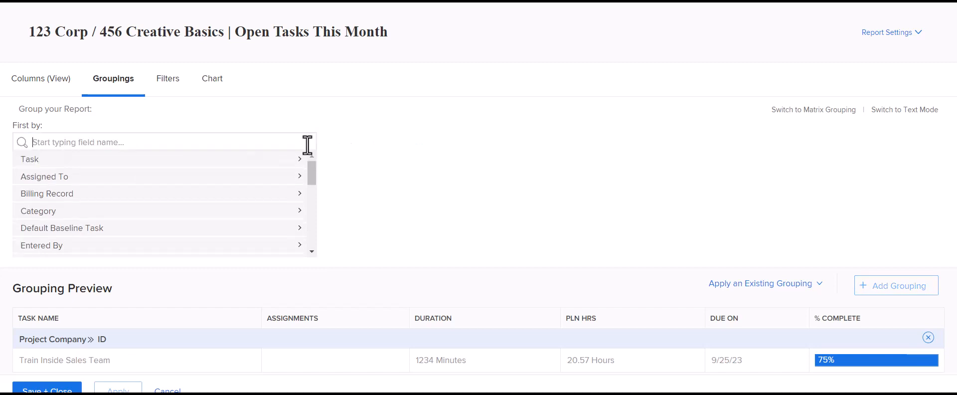
text(proj)
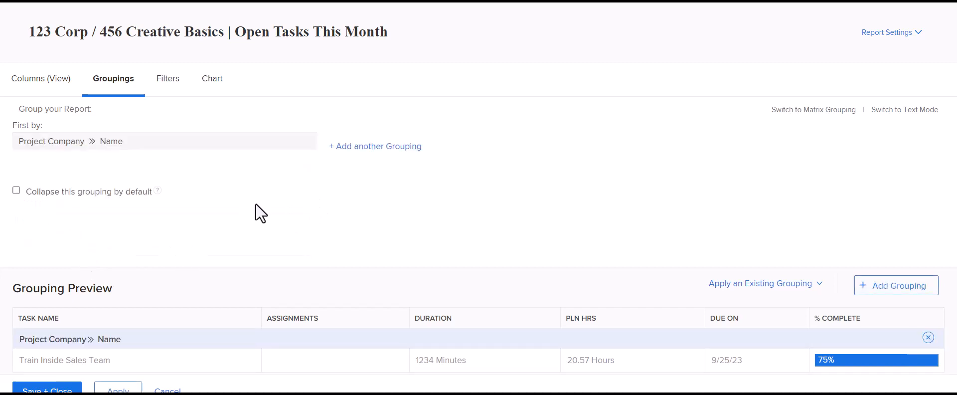
mouse_move(385, 115)
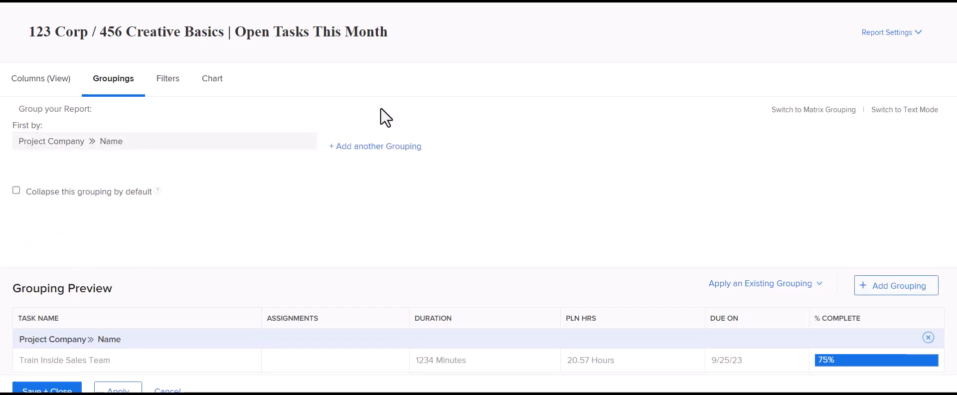
mouse_move(110, 191)
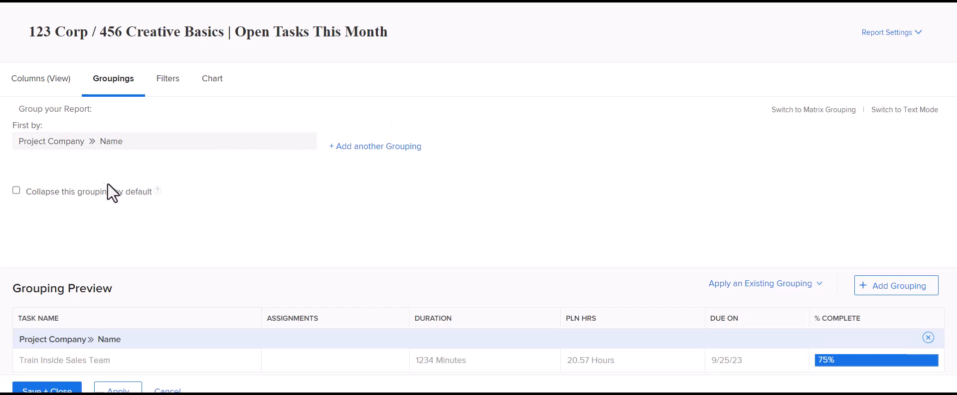
mouse_move(731, 238)
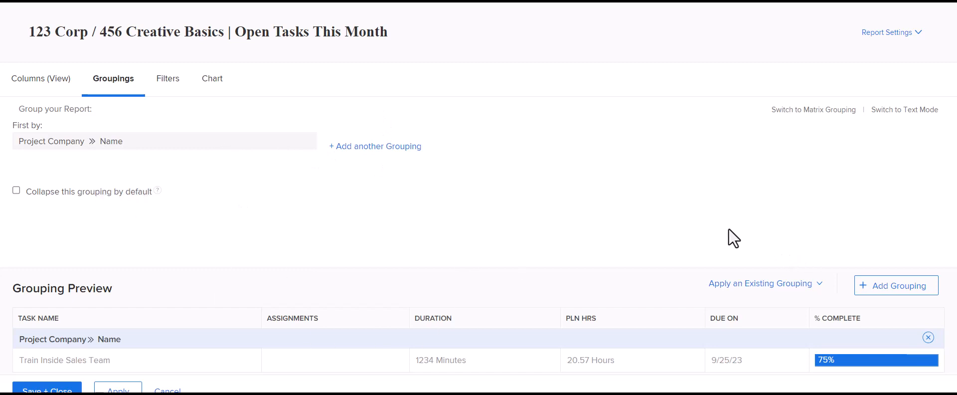
mouse_move(304, 187)
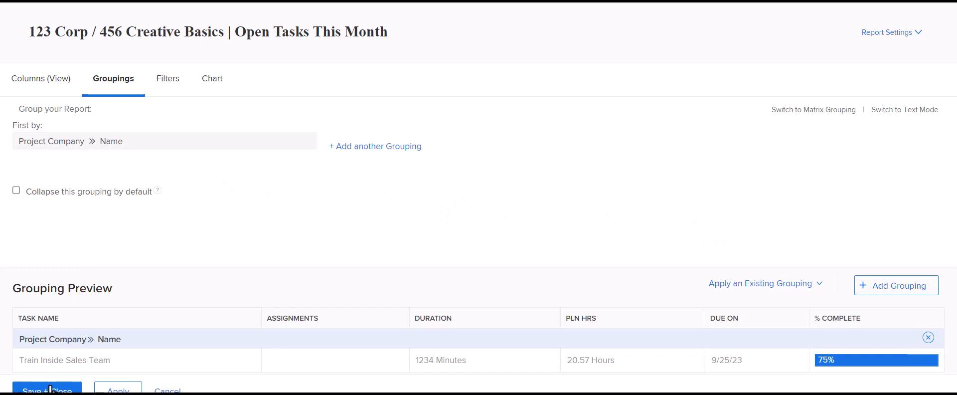
- Save the report grouped by company name, then collapse and re-expand the 123 Corp and 456 Creative Basics groups
click(46, 391)
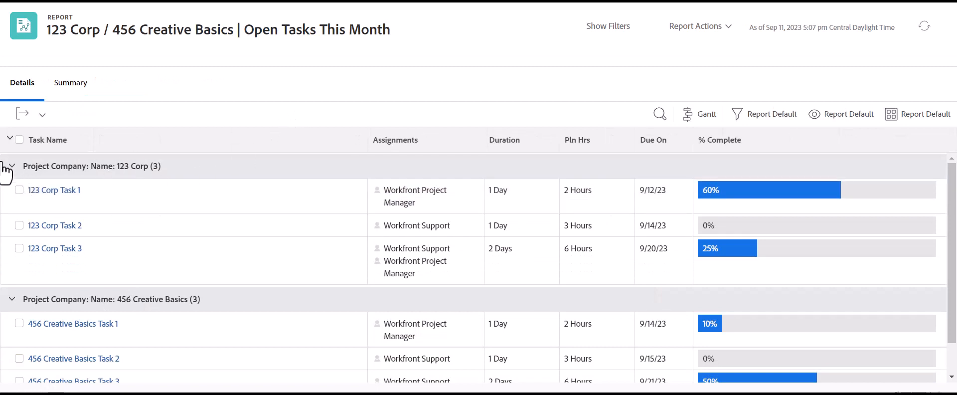
scroll(down, 3)
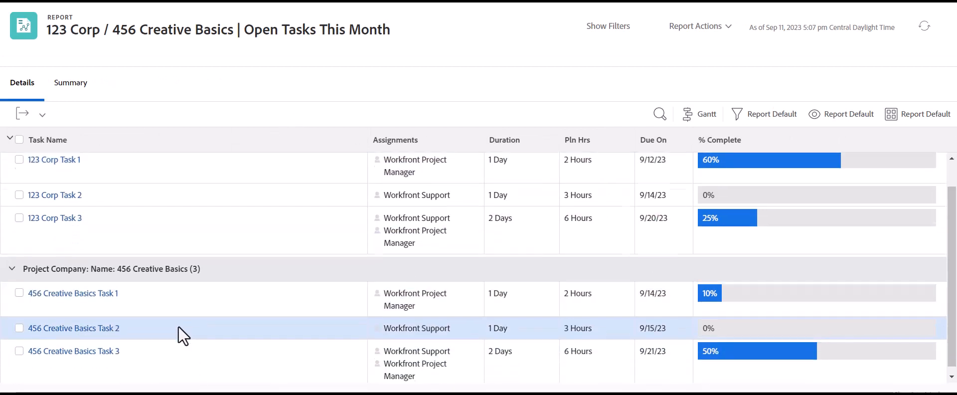
click(11, 150)
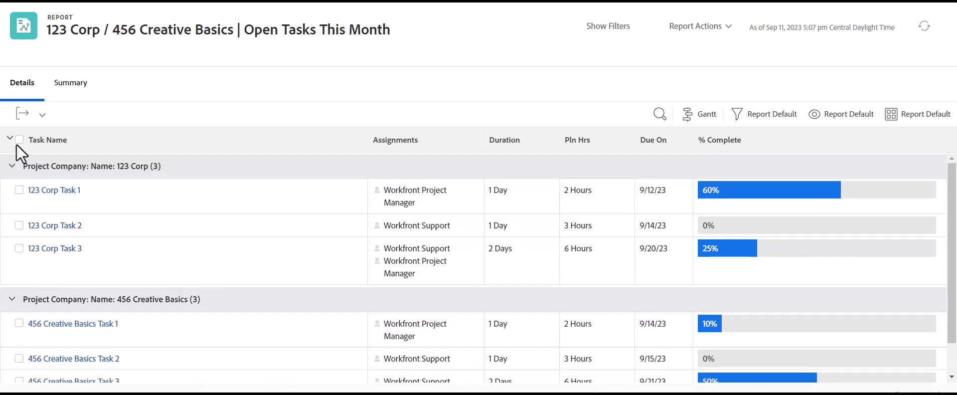
click(19, 140)
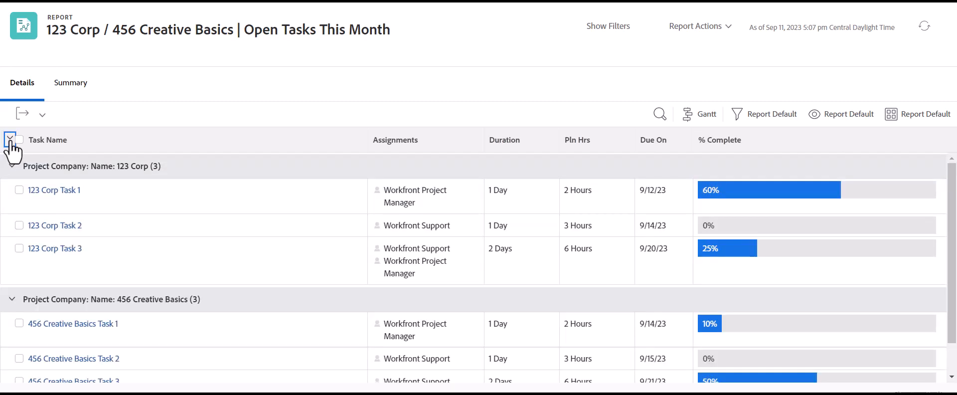
click(12, 140)
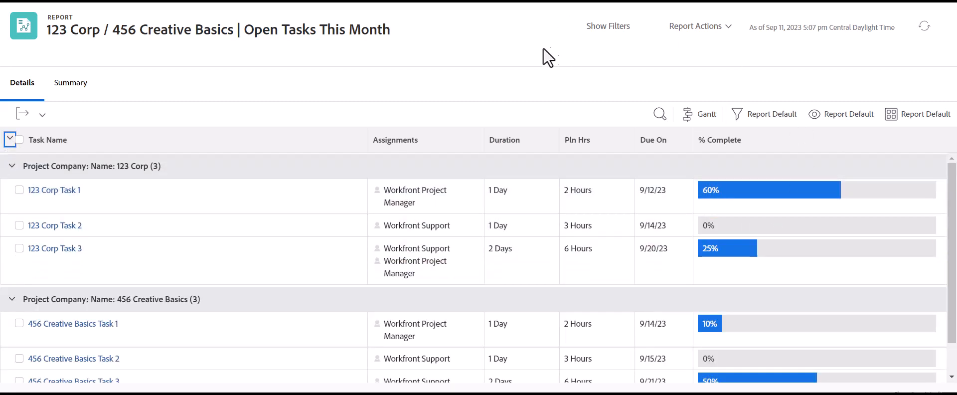
mouse_move(466, 83)
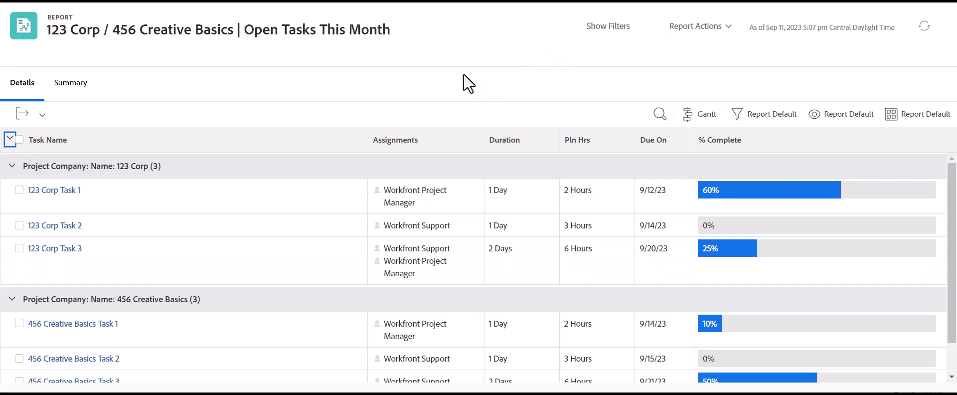
mouse_move(457, 76)
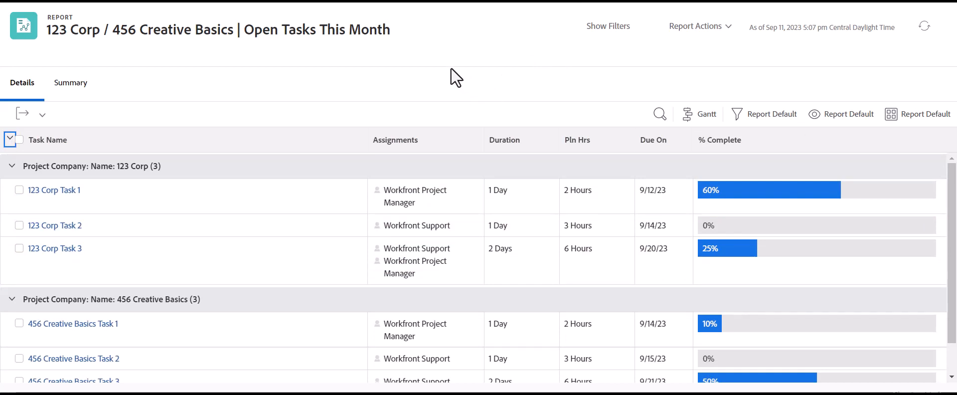
mouse_move(445, 75)
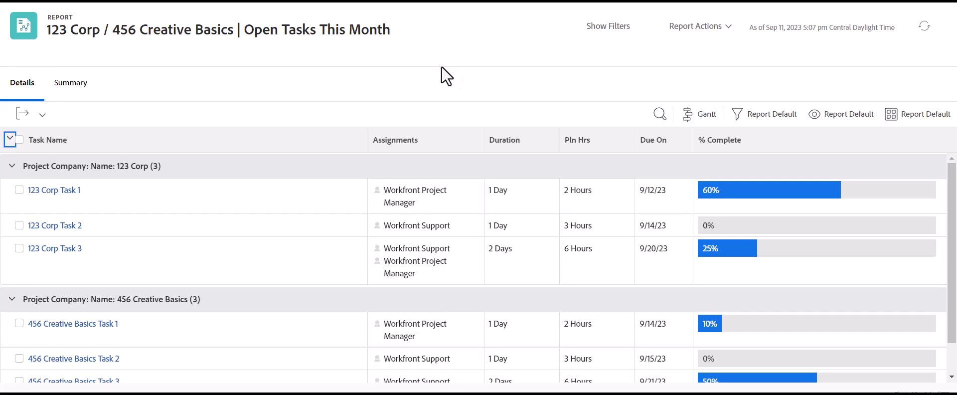
mouse_move(553, 54)
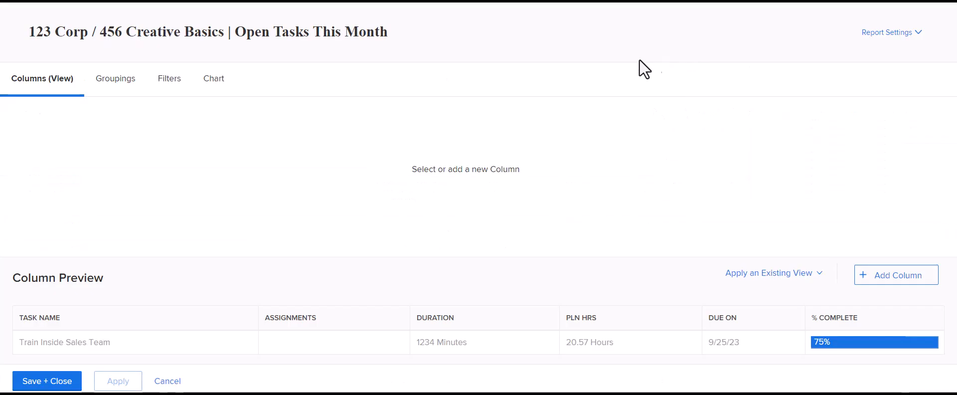
- Set the second grouping to Task > Planned Completion Date with dates grouped by Week
click(113, 78)
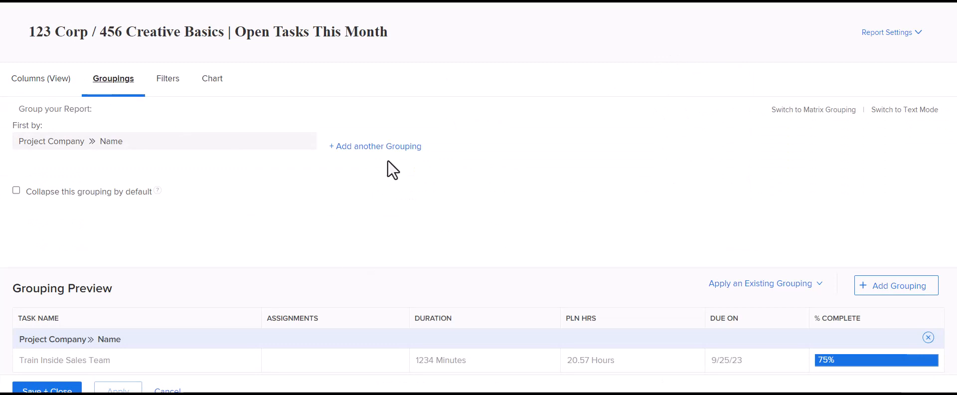
click(375, 146)
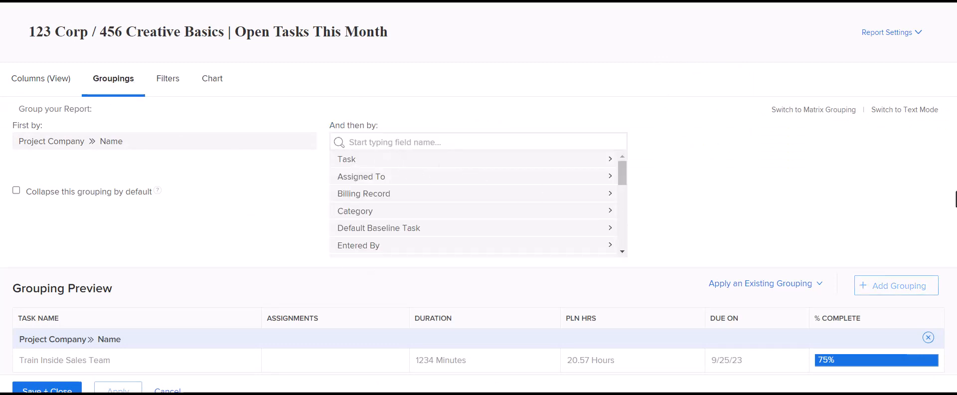
text(date)
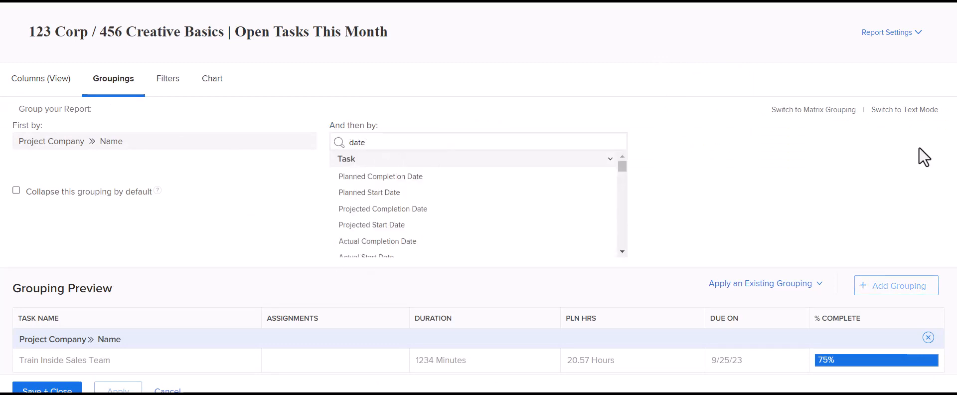
mouse_move(380, 176)
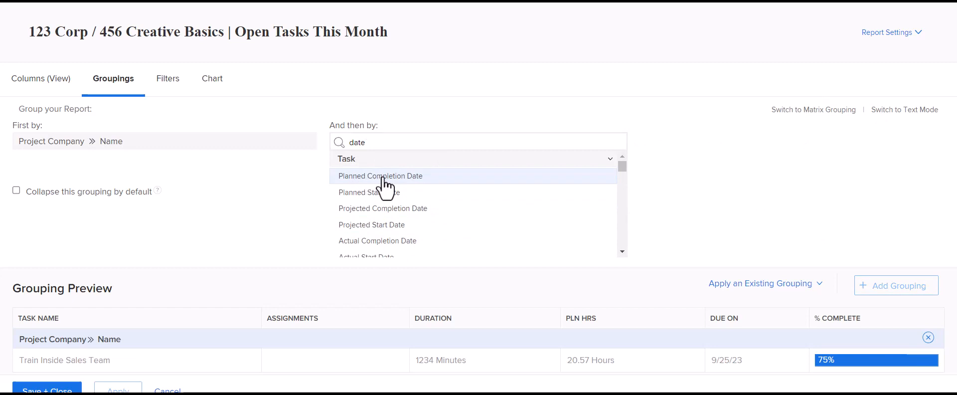
click(380, 175)
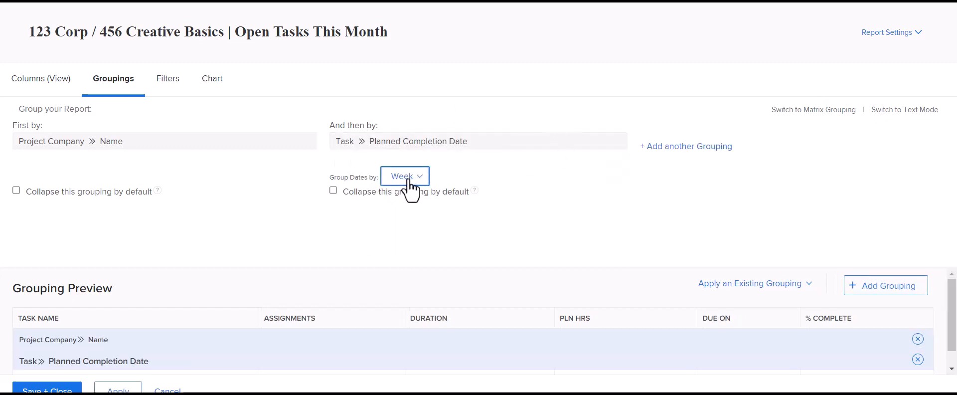
click(403, 176)
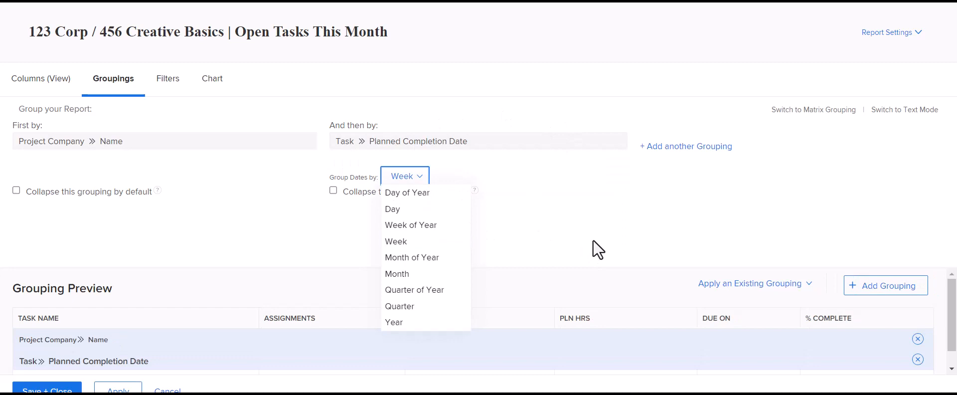
mouse_move(396, 241)
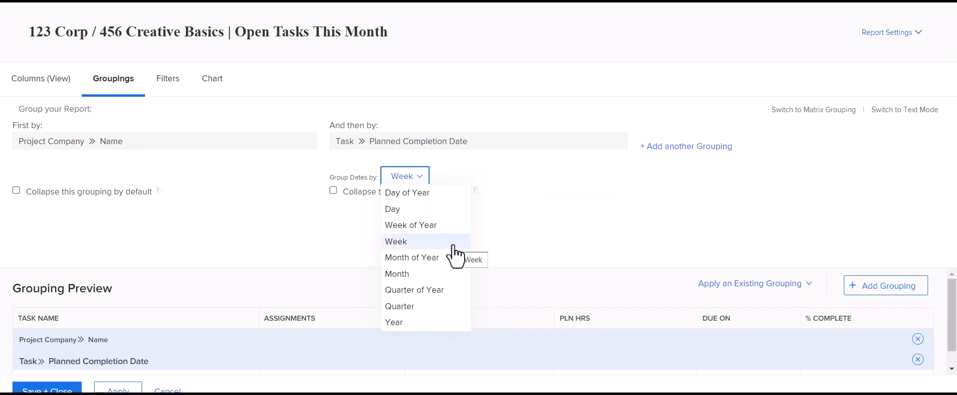
mouse_move(454, 253)
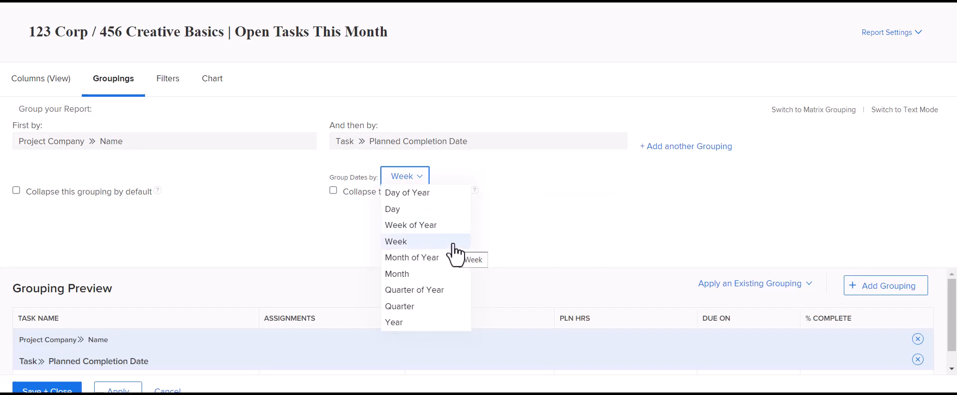
mouse_move(452, 250)
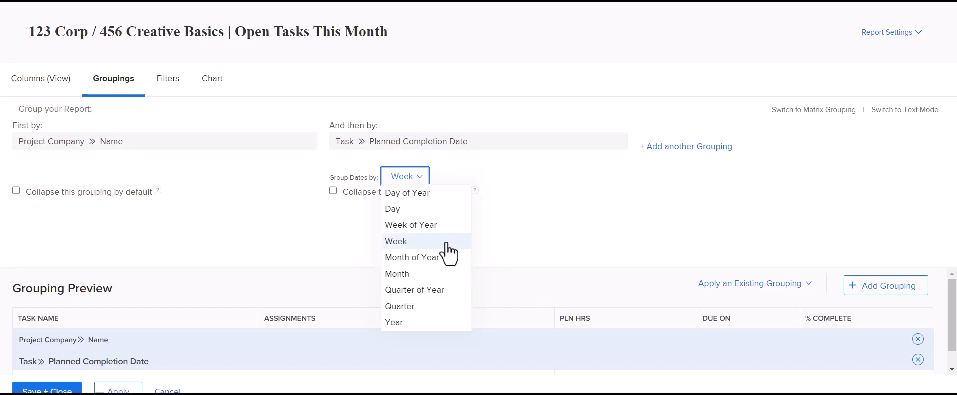
click(395, 242)
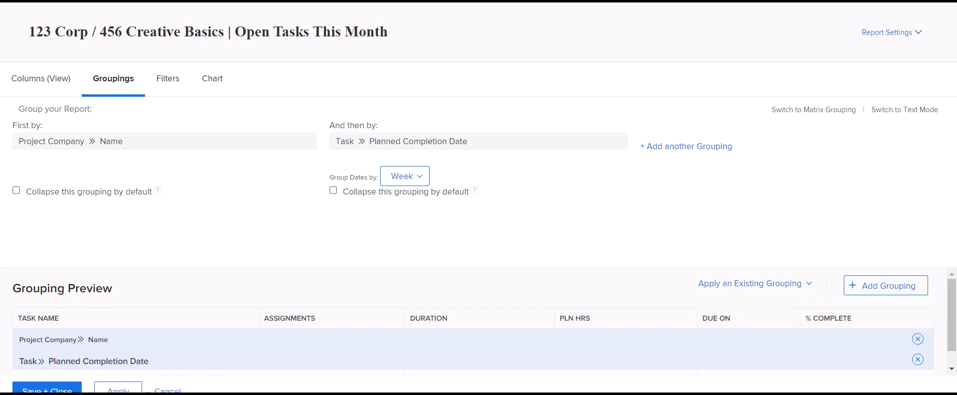
- Save the groupings and review tasks nested by company and Sep 10 / Sep 17 weeks
click(47, 389)
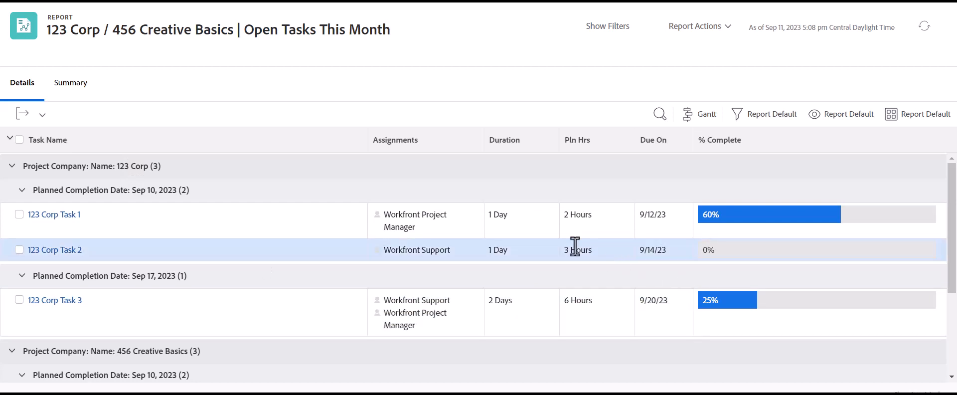
scroll(down, 3)
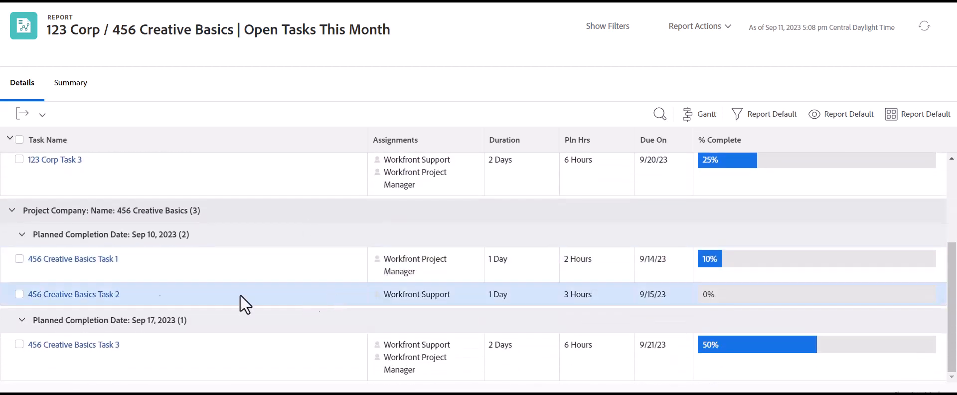
mouse_move(624, 344)
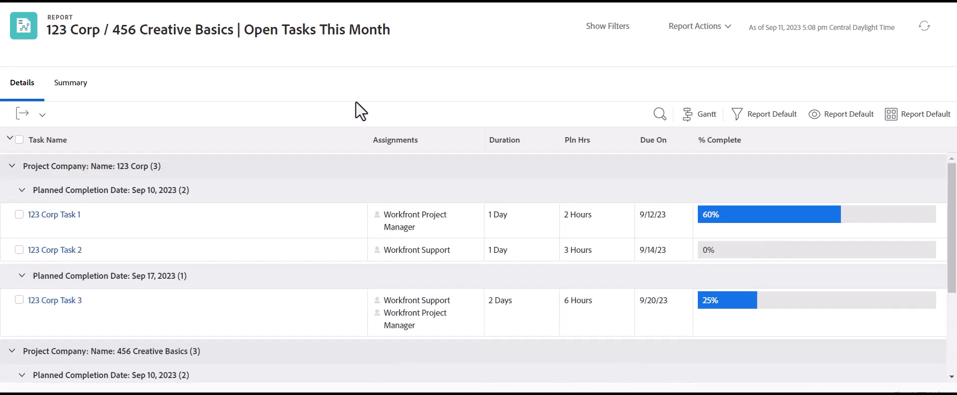
mouse_move(15, 192)
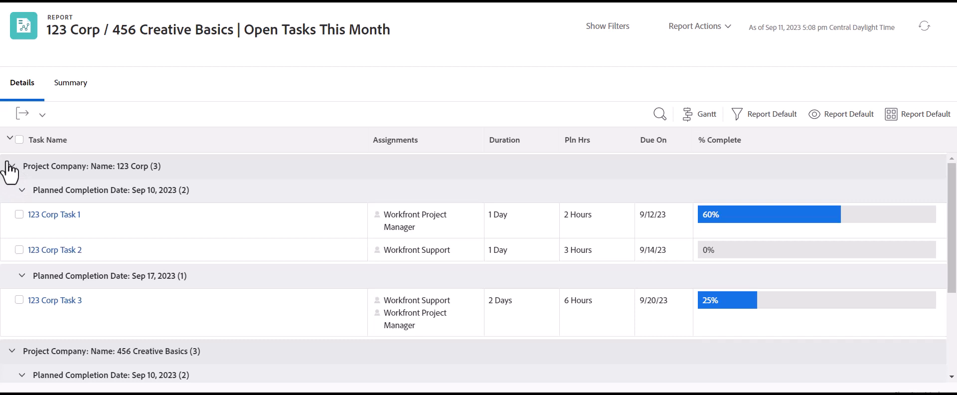
mouse_move(394, 139)
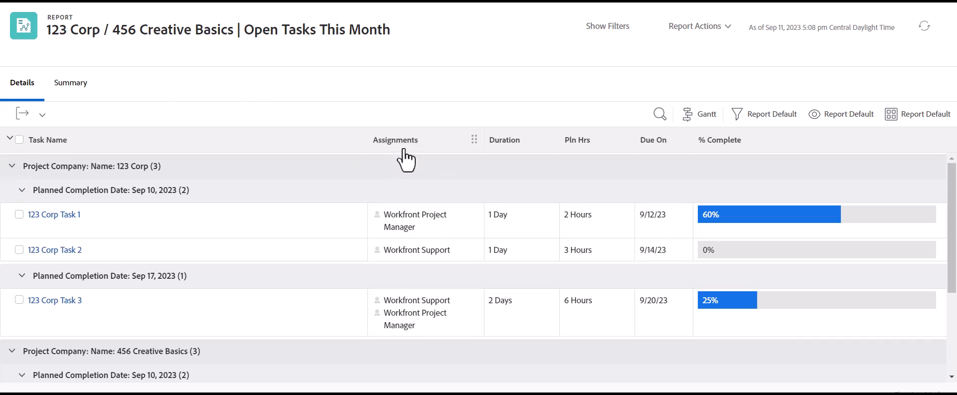
mouse_move(135, 101)
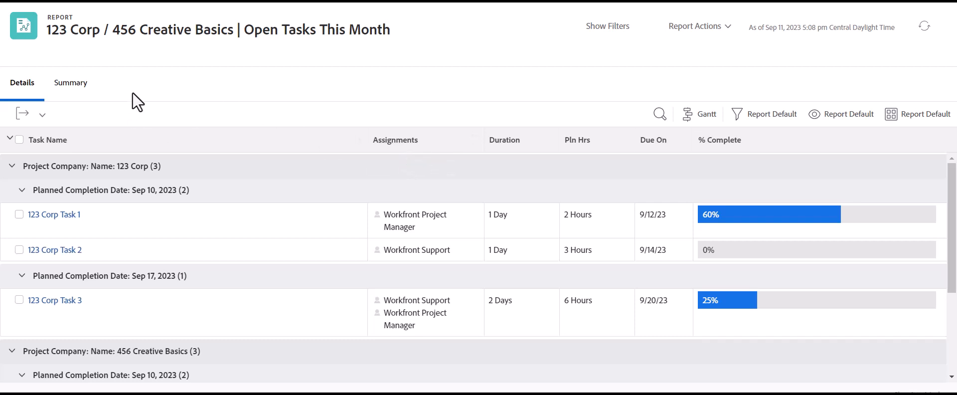
mouse_move(150, 87)
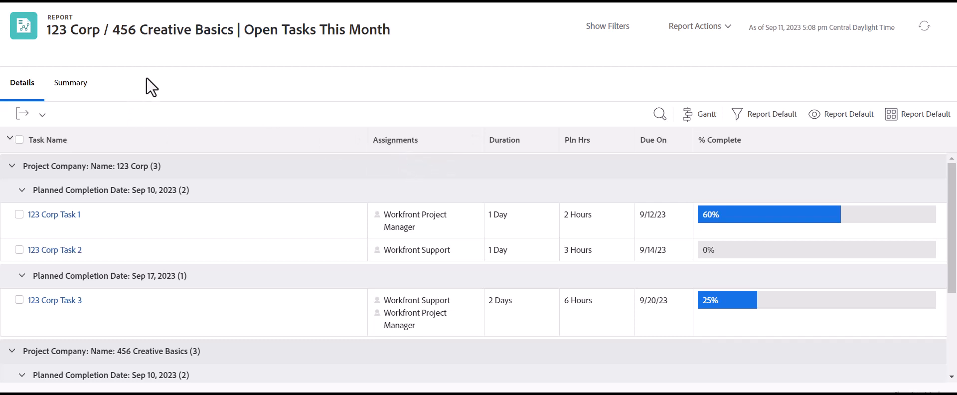
mouse_move(570, 63)
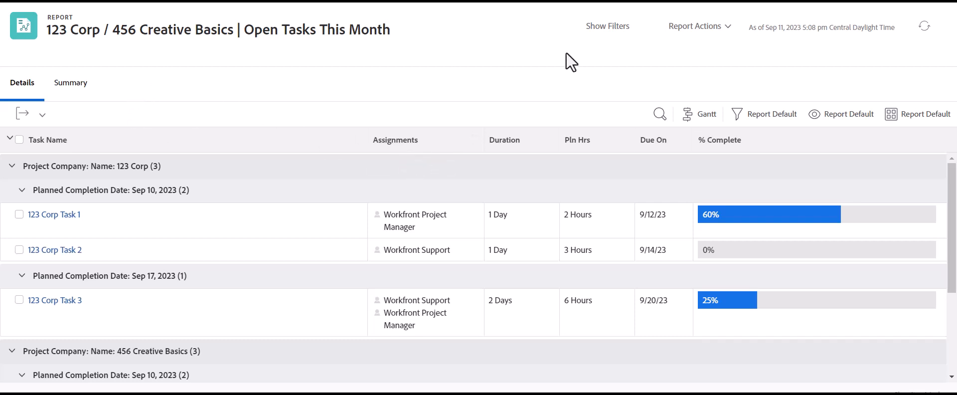
- Edit the report again and switch its groupings from standard to matrix mode
click(696, 26)
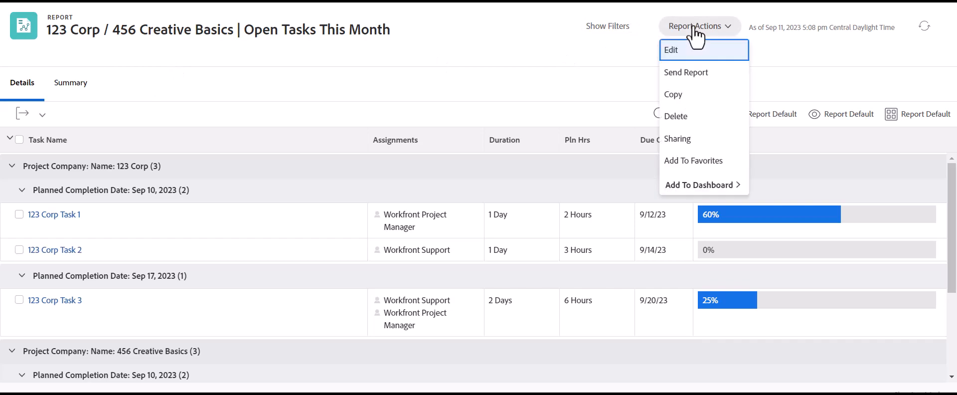
click(669, 50)
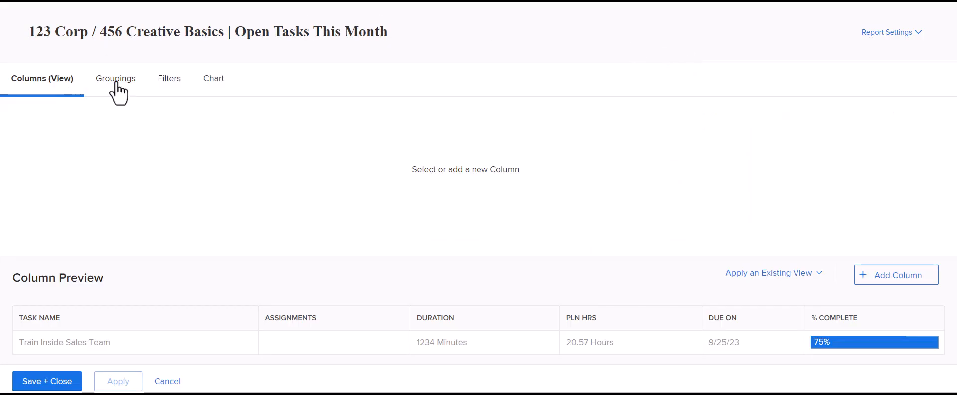
click(113, 78)
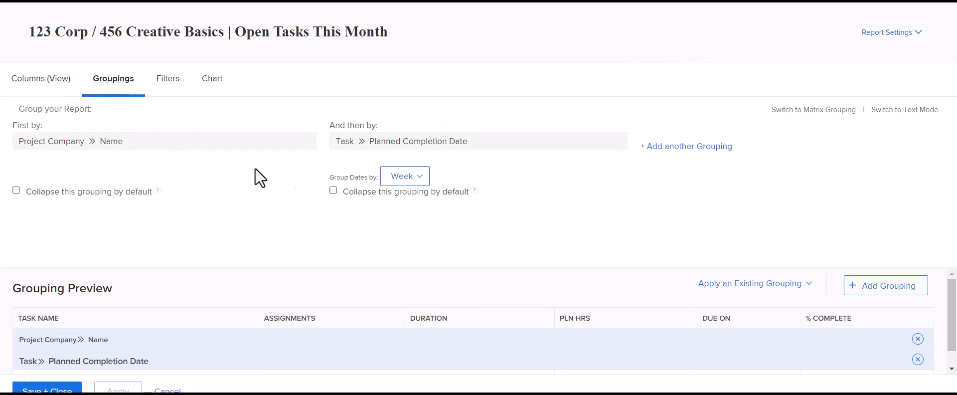
mouse_move(813, 110)
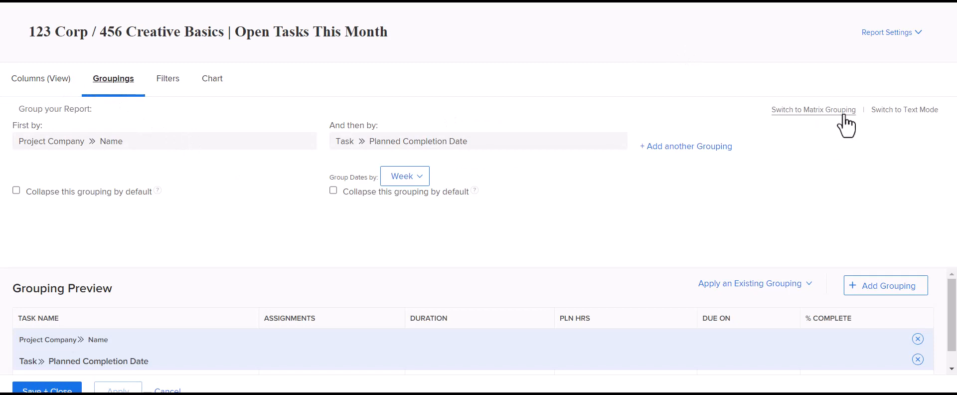
mouse_move(842, 126)
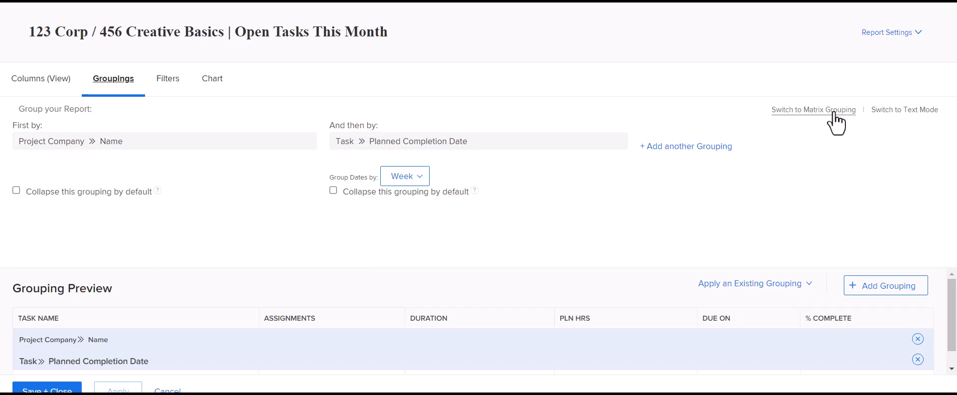
click(813, 110)
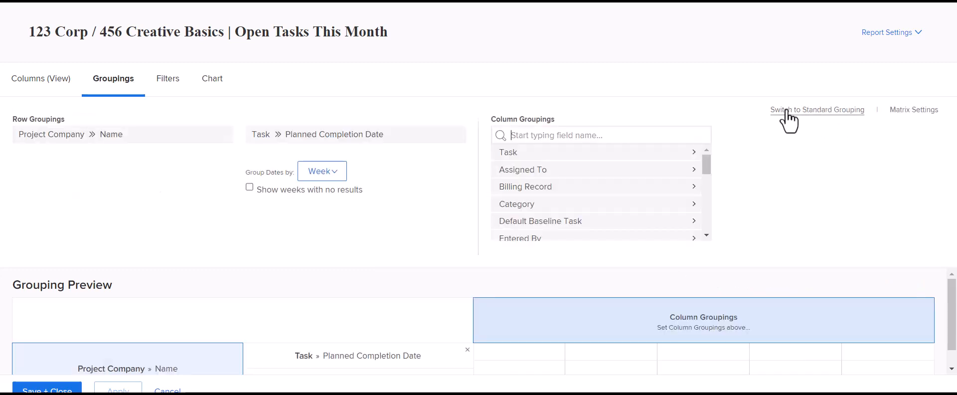
mouse_move(197, 135)
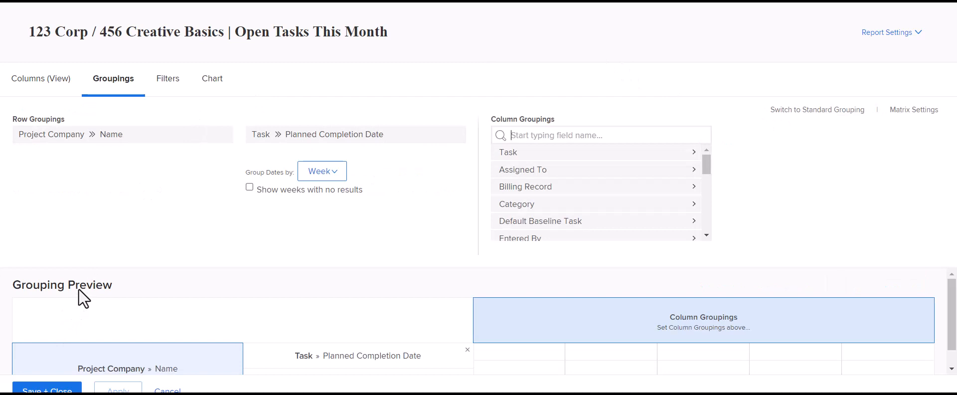
mouse_move(97, 314)
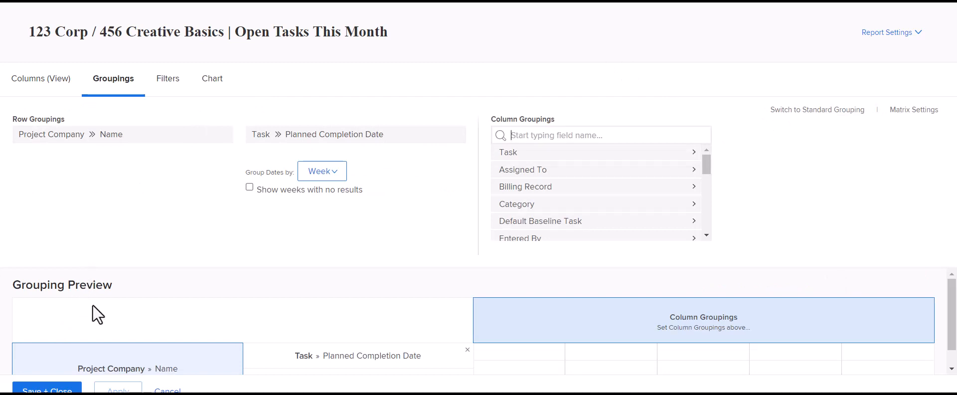
mouse_move(109, 244)
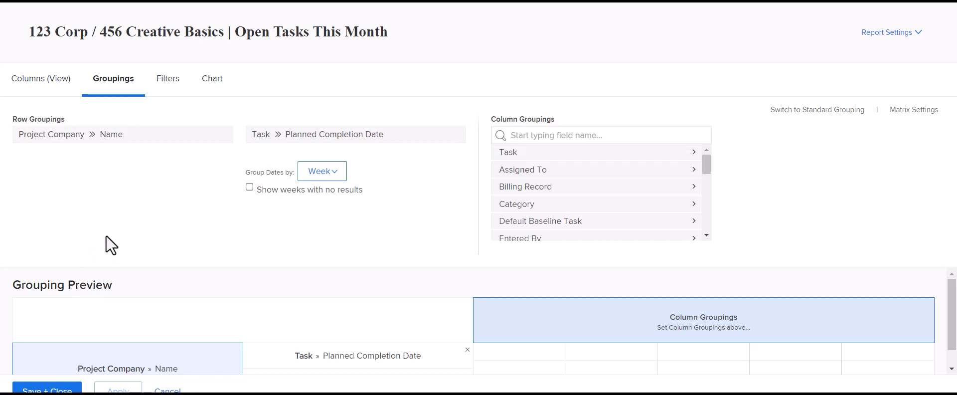
mouse_move(115, 233)
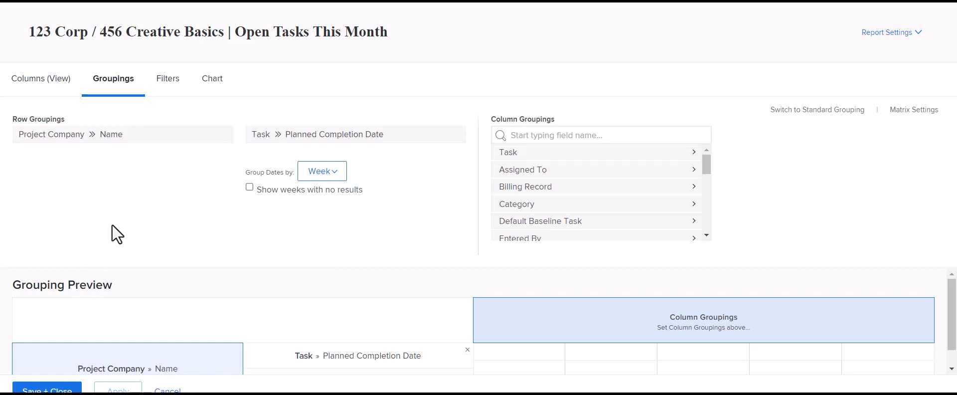
mouse_move(59, 300)
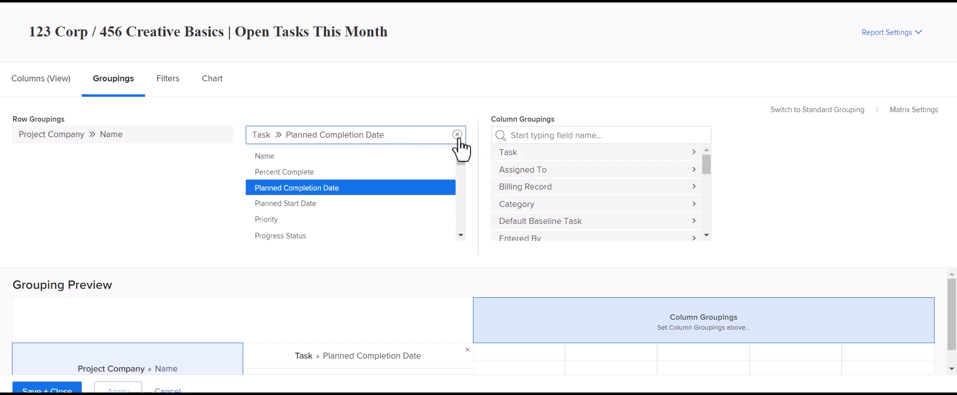
- Remove Planned Completion Date from row groupings and set it as the column grouping
click(456, 134)
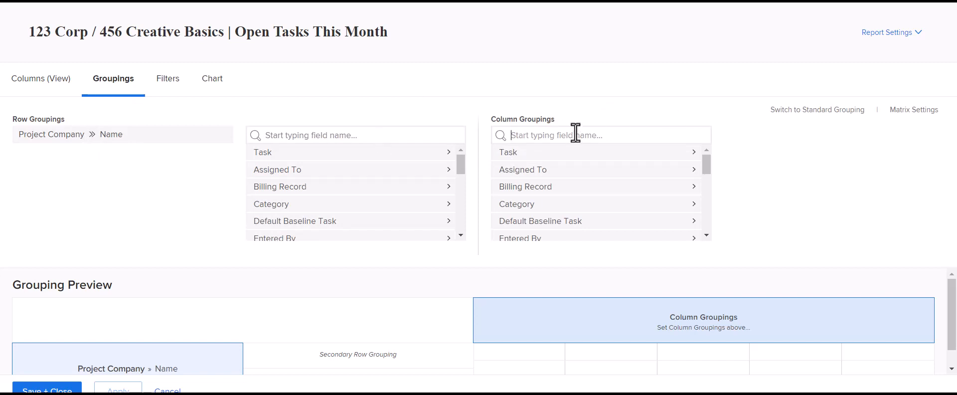
text(date)
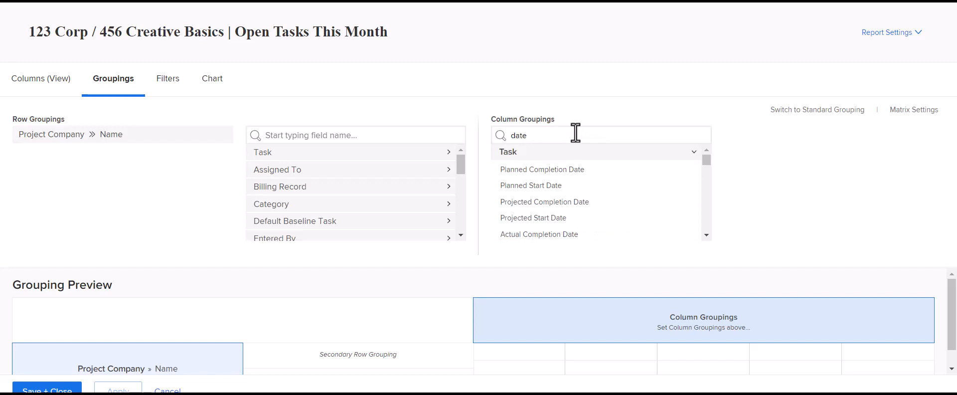
click(541, 169)
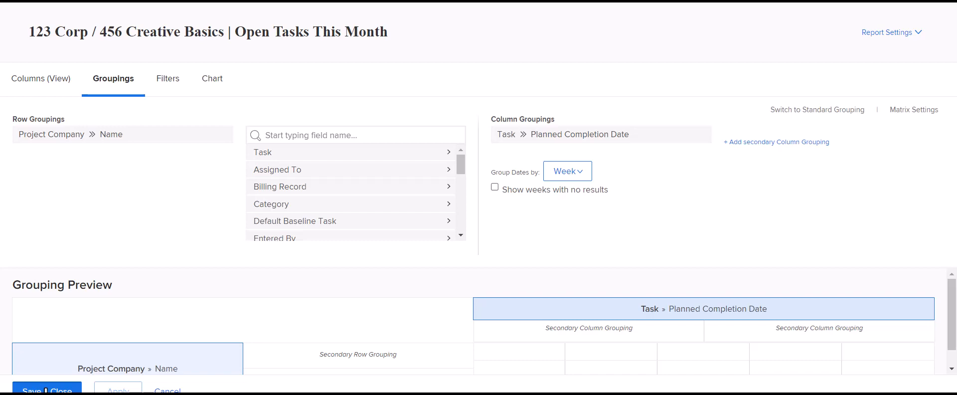
click(47, 389)
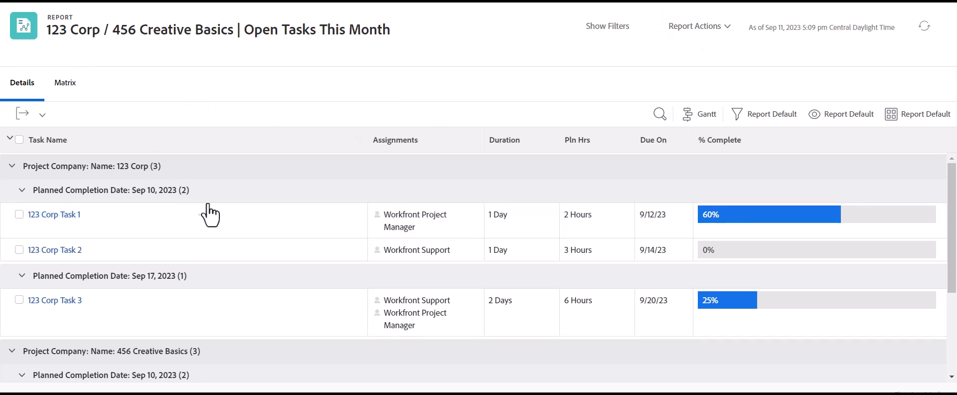
mouse_move(371, 105)
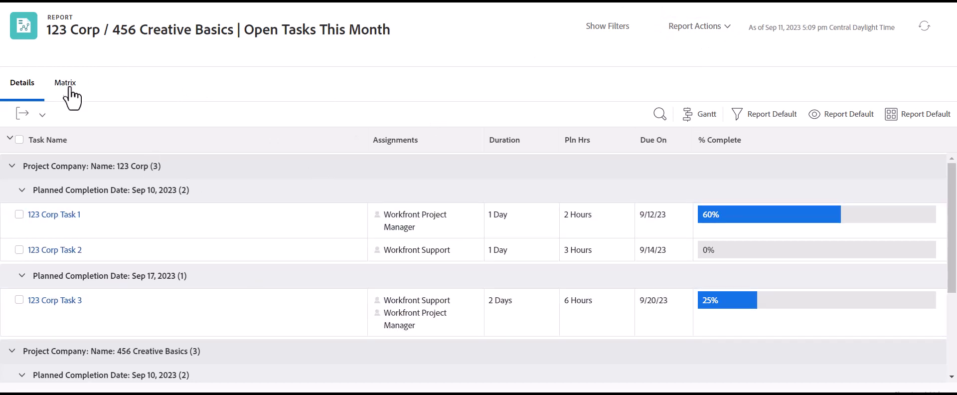
click(65, 82)
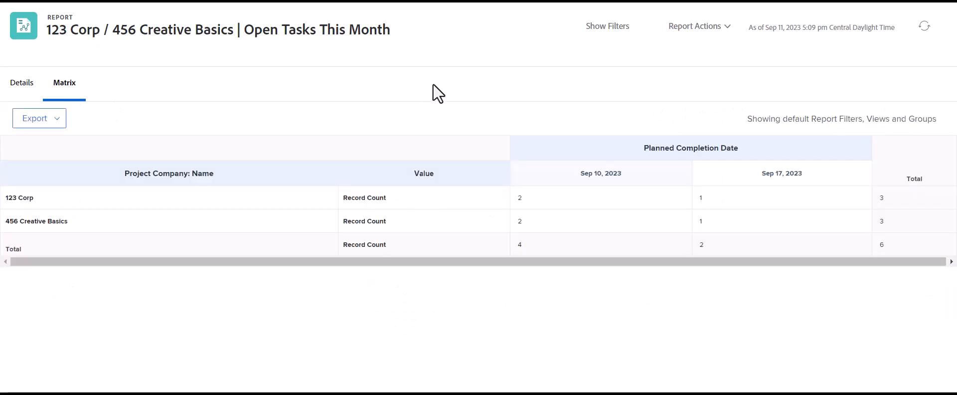
mouse_move(768, 196)
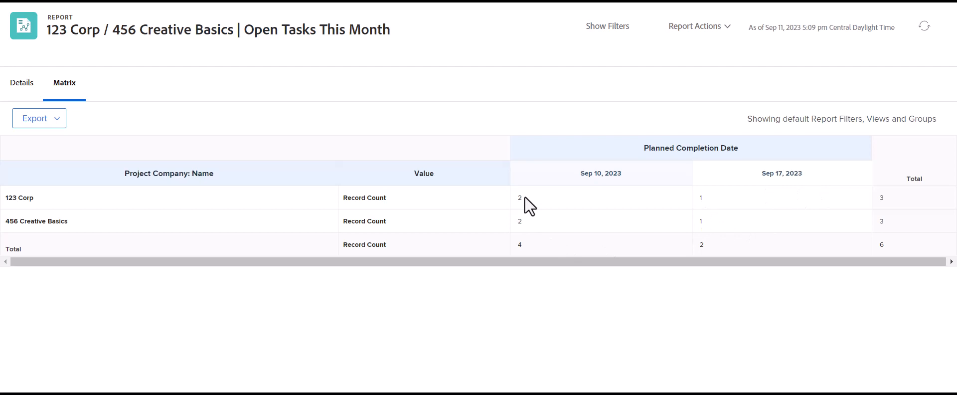
mouse_move(512, 247)
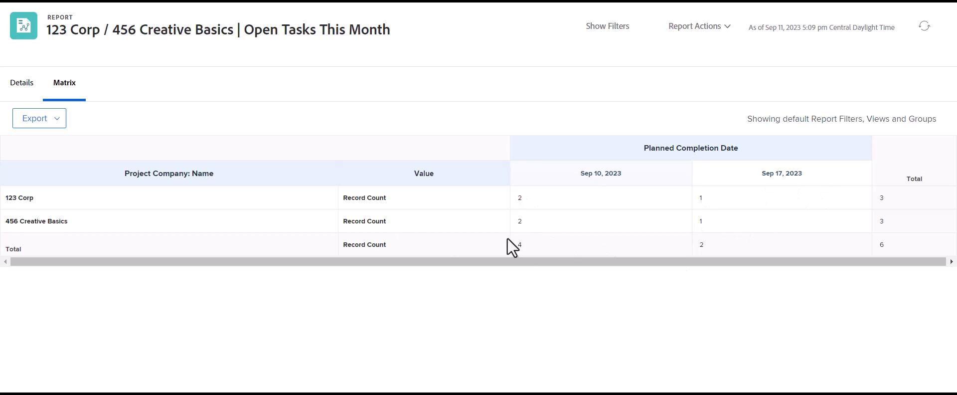
mouse_move(40, 285)
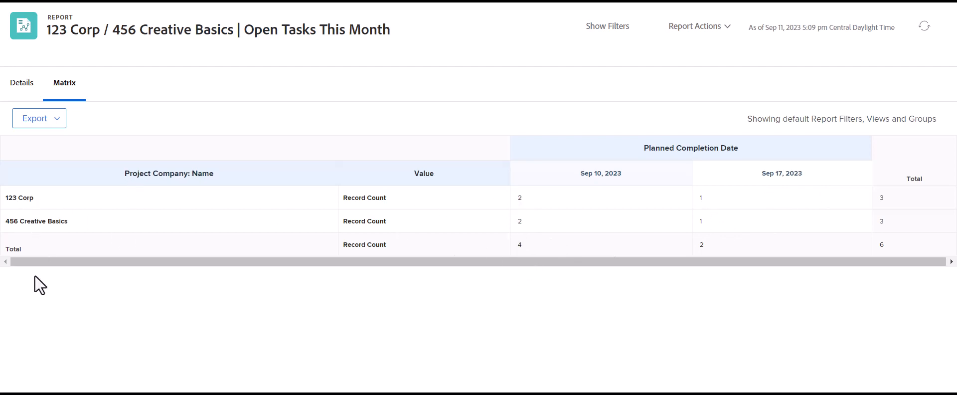
mouse_move(58, 225)
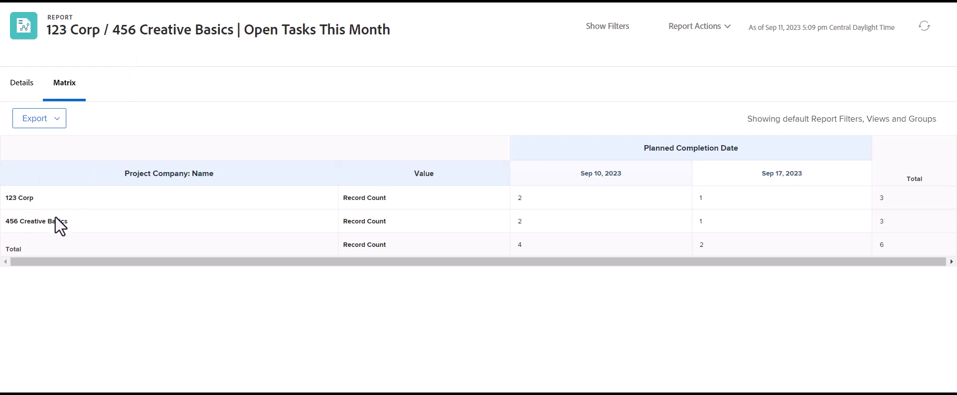
mouse_move(5, 89)
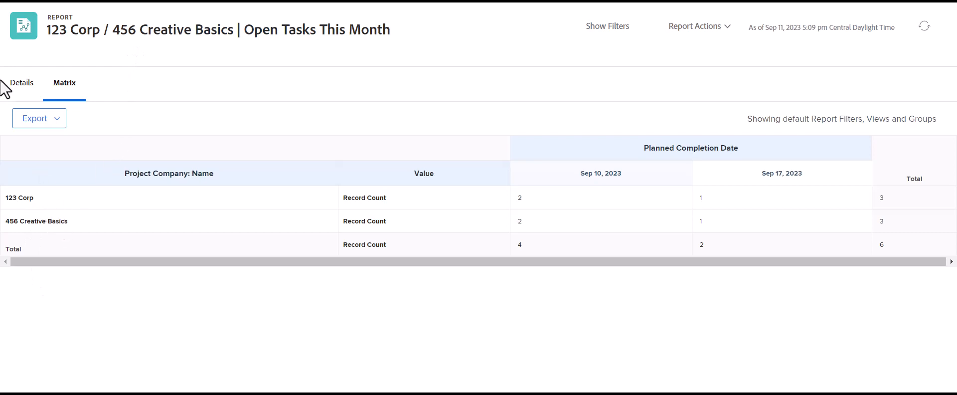
mouse_move(99, 94)
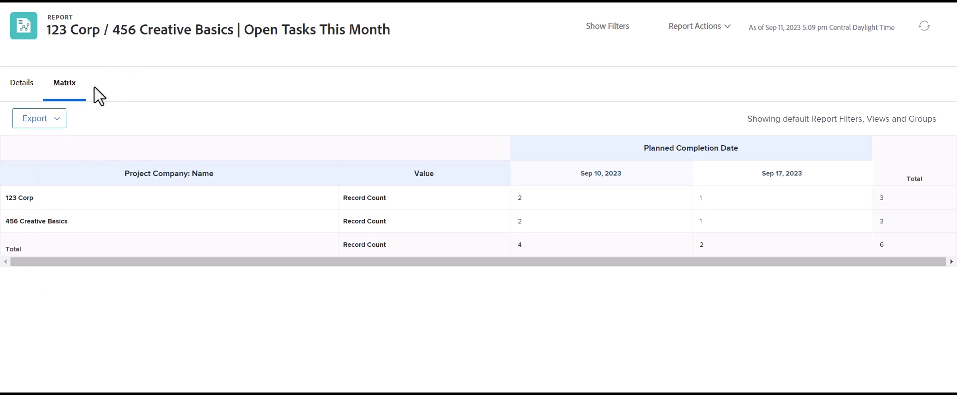
mouse_move(168, 98)
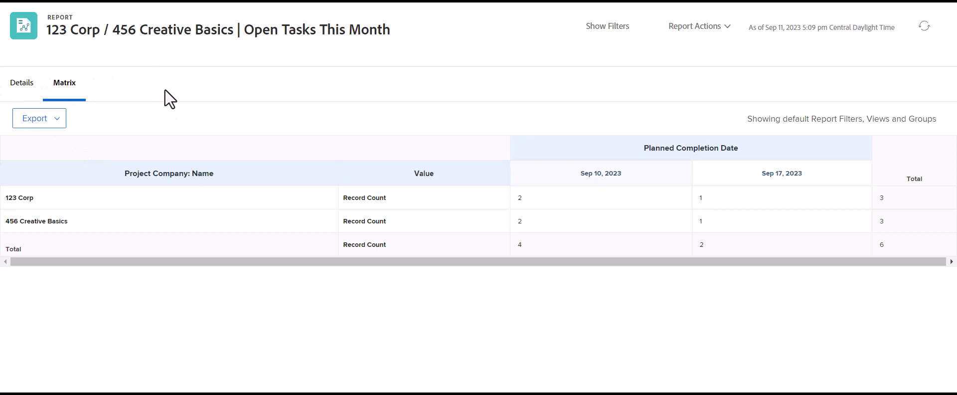
mouse_move(195, 146)
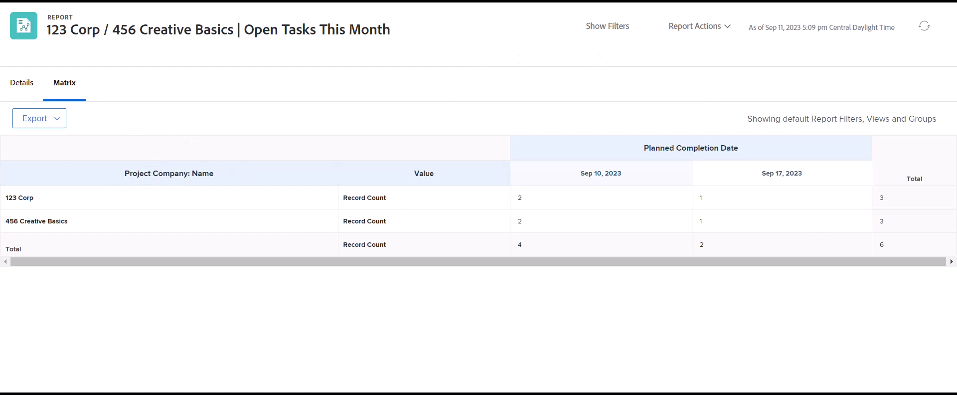
mouse_move(406, 124)
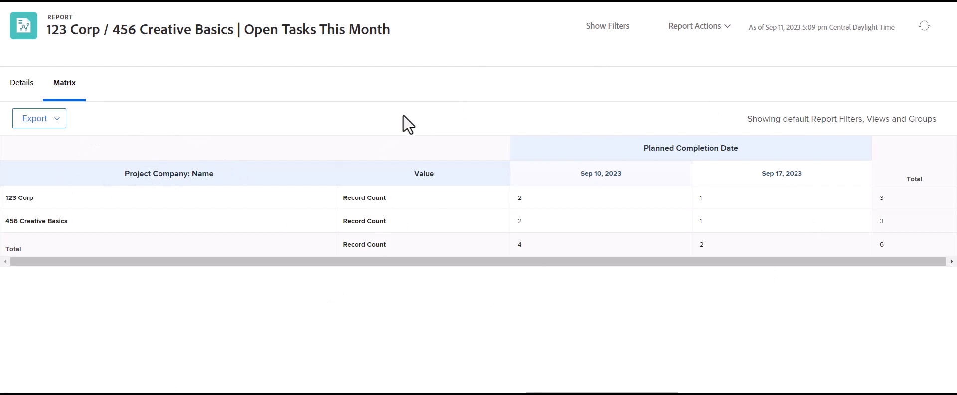
mouse_move(556, 298)
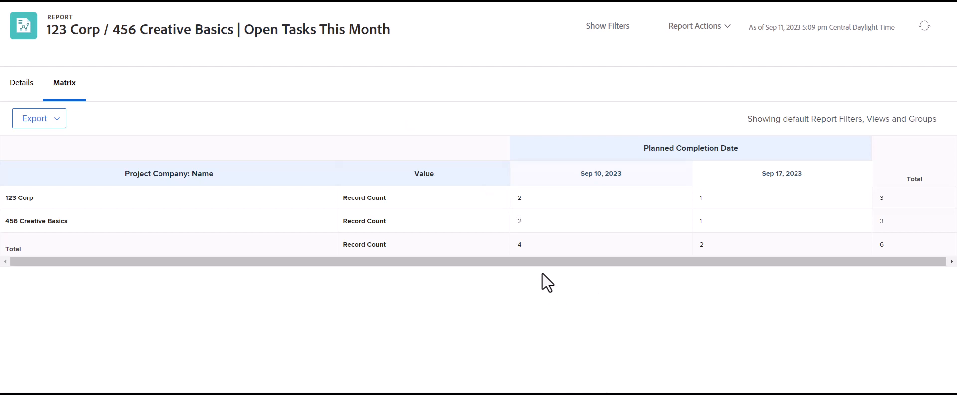
mouse_move(170, 106)
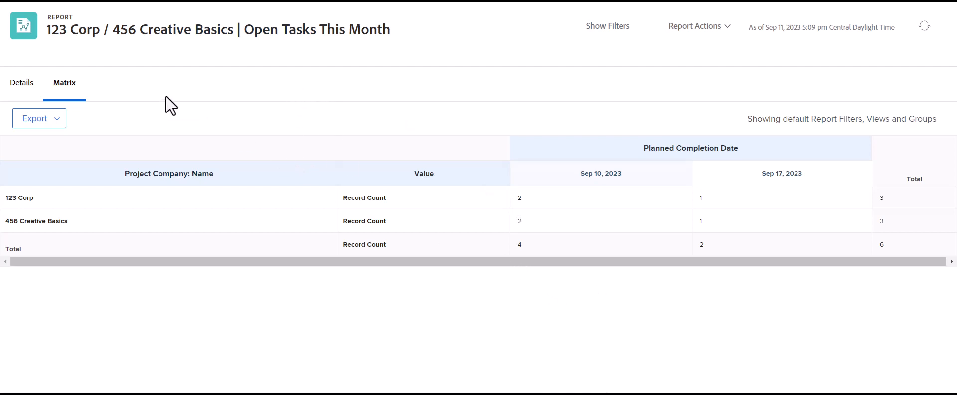
mouse_move(21, 83)
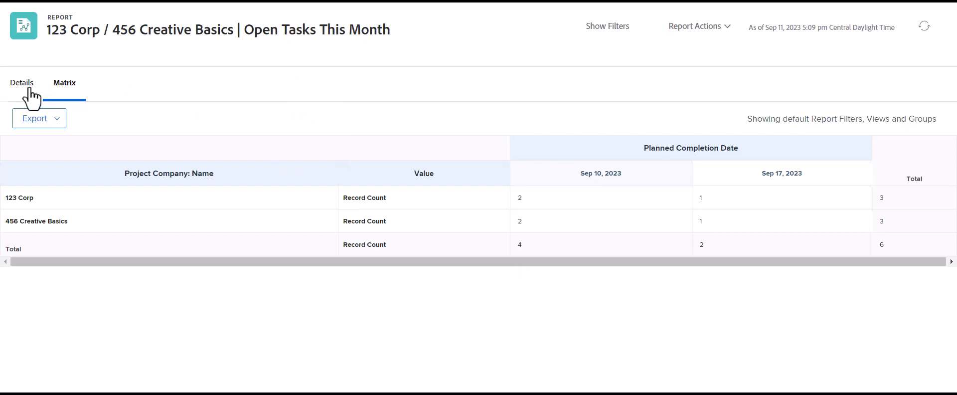
click(21, 83)
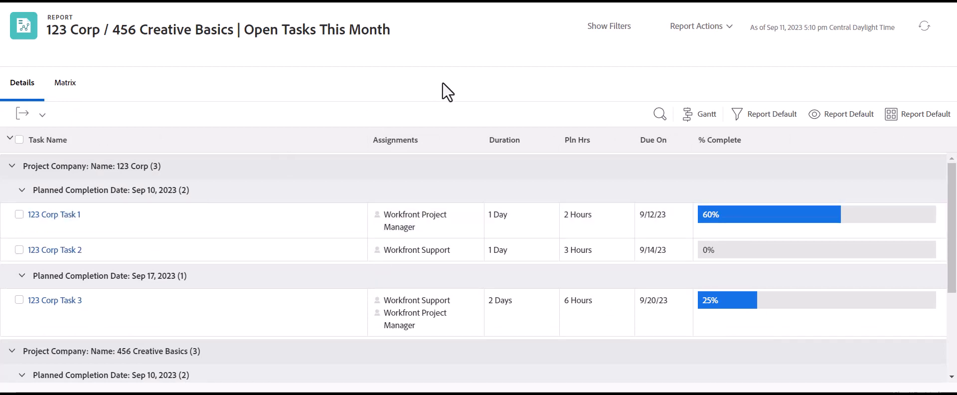
mouse_move(121, 78)
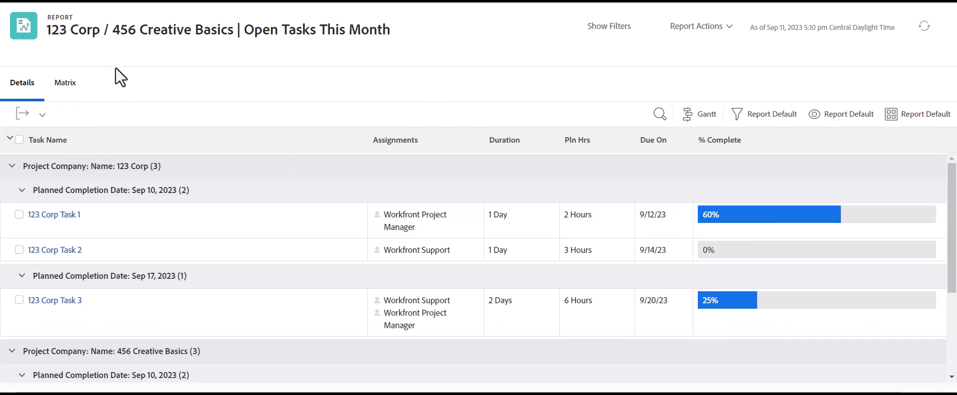
mouse_move(92, 100)
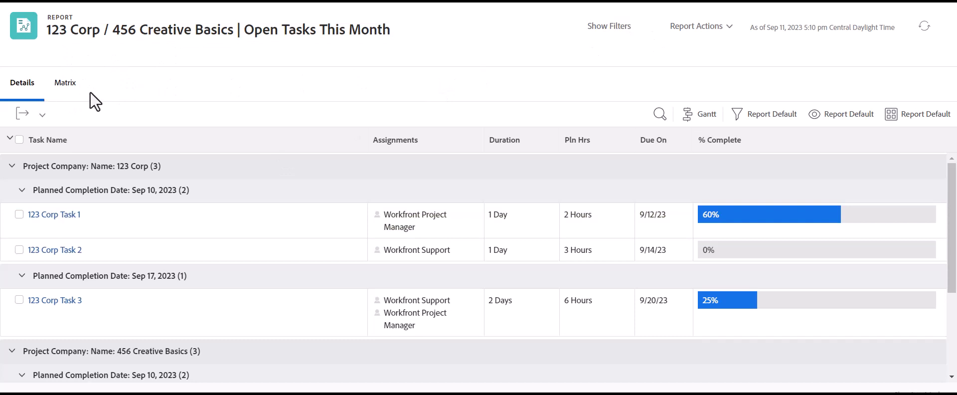
- Edit the report and scroll Report Settings down to 'When the Report loads, show the:'
click(695, 26)
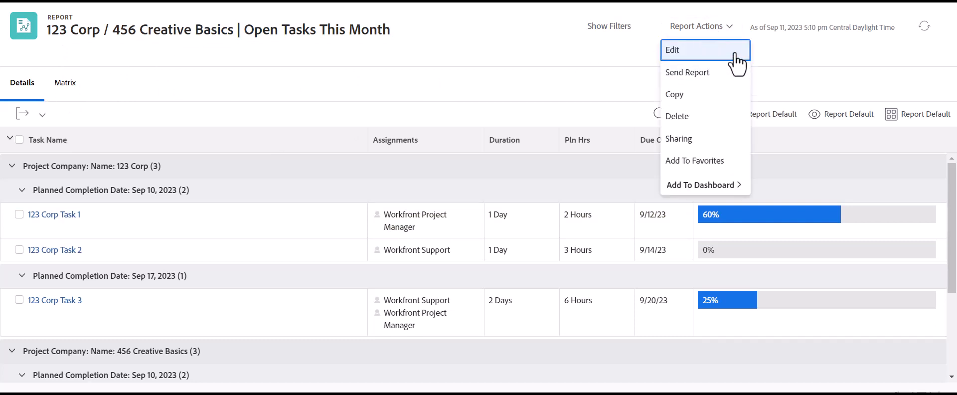
mouse_move(719, 58)
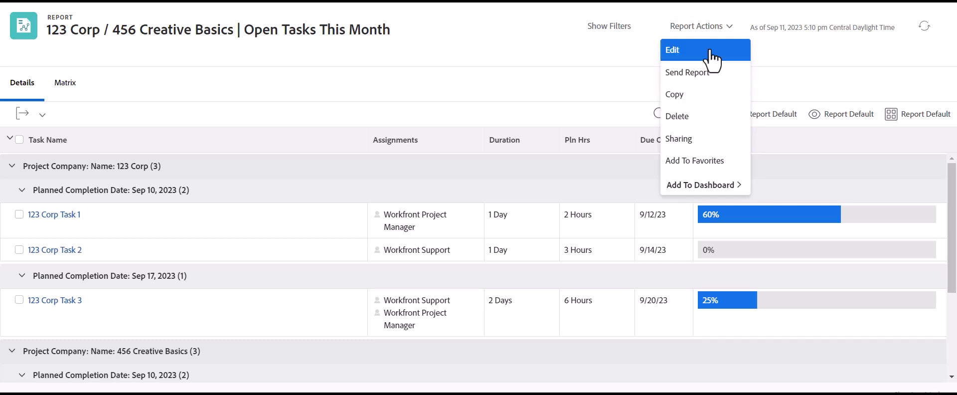
click(670, 50)
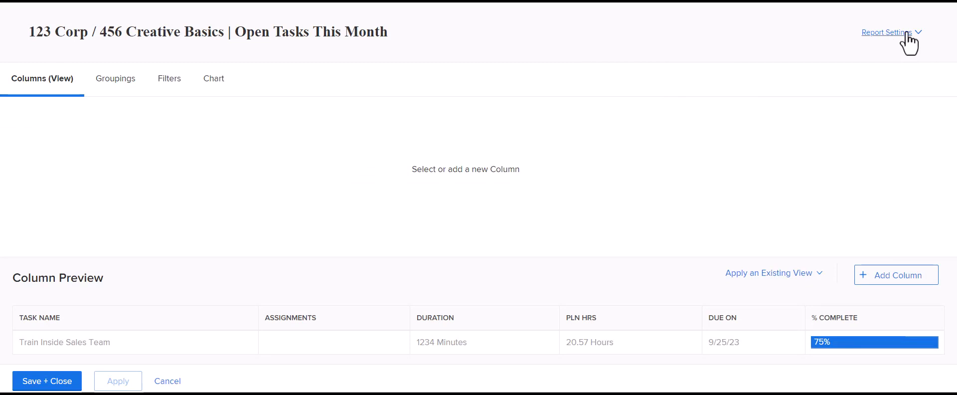
click(886, 32)
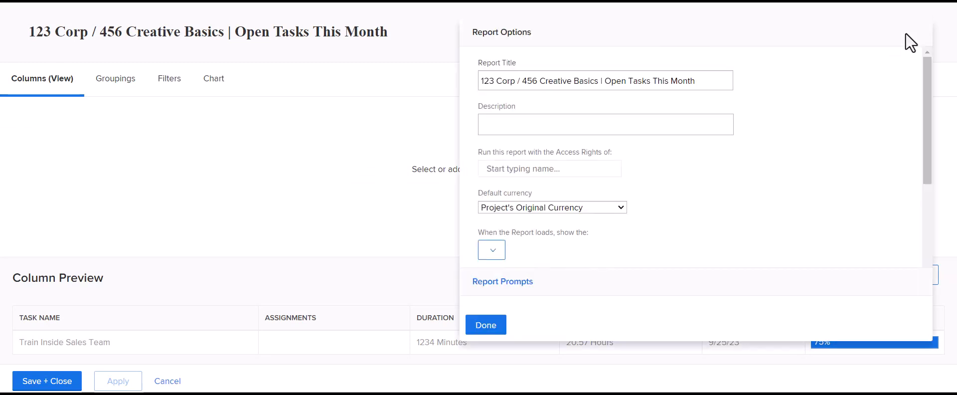
scroll(down, 3)
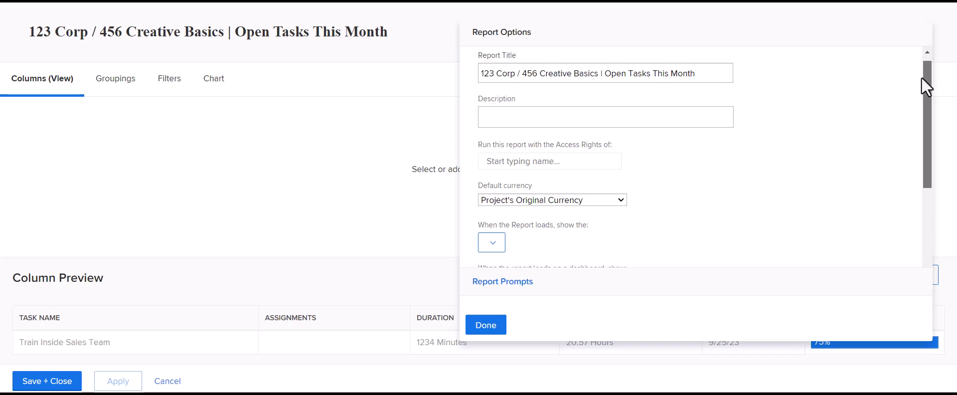
scroll(down, 3)
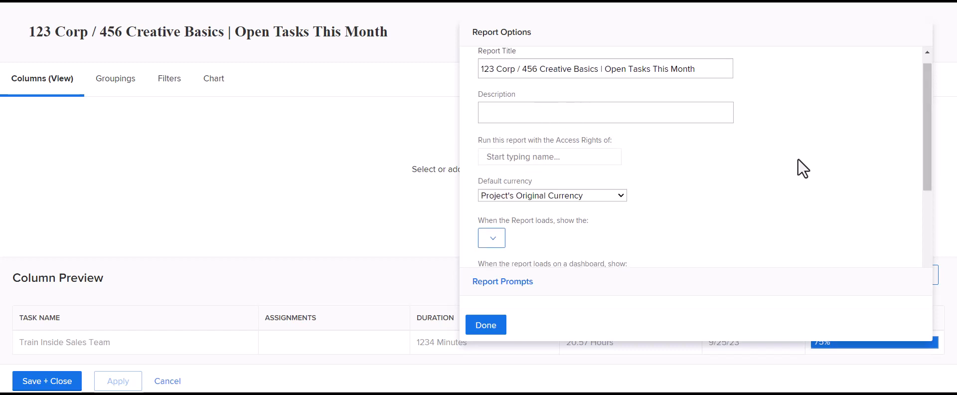
scroll(down, 3)
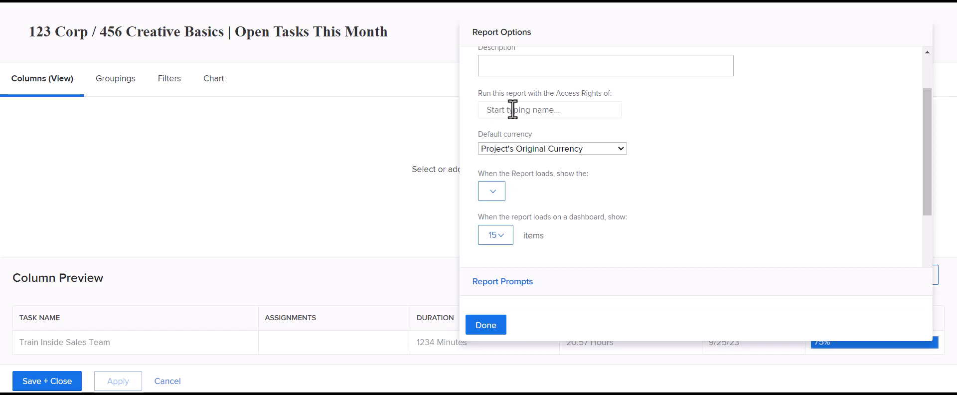
mouse_move(512, 109)
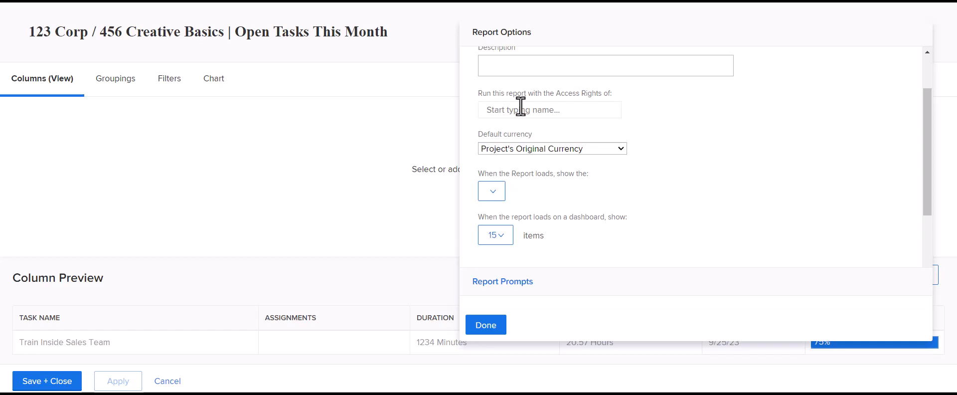
mouse_move(518, 131)
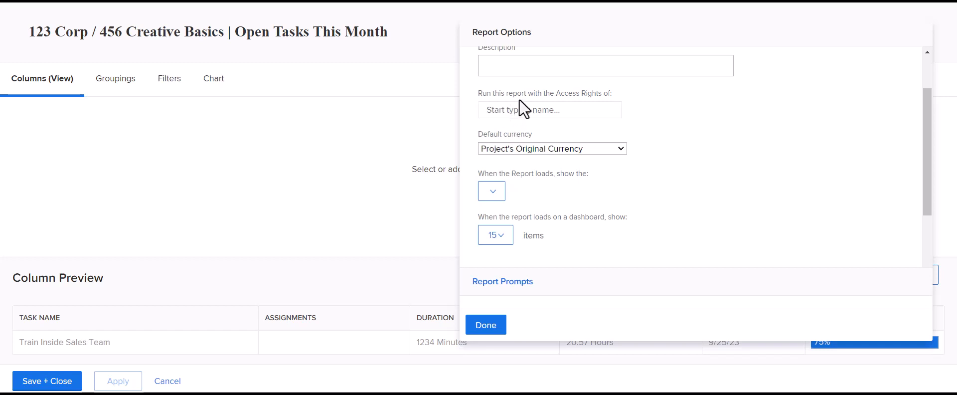
mouse_move(478, 124)
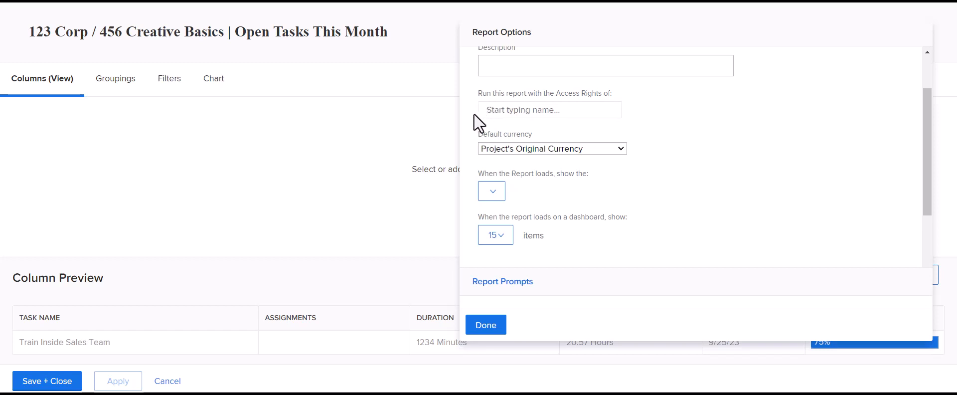
mouse_move(450, 85)
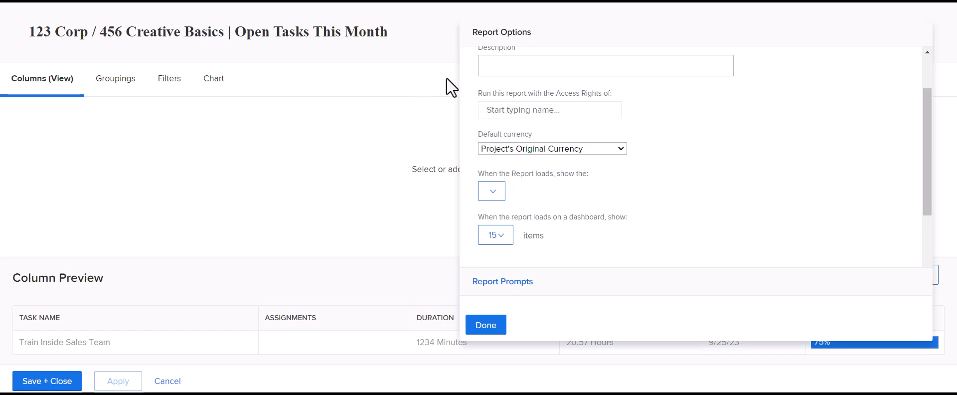
mouse_move(875, 139)
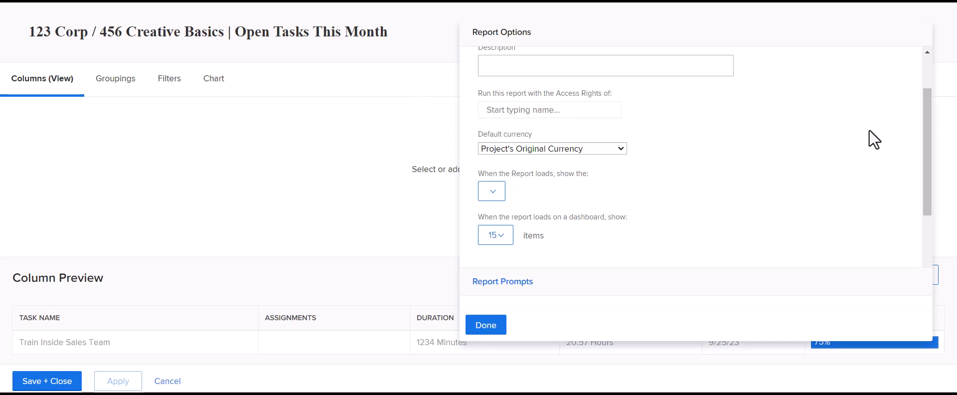
mouse_move(513, 109)
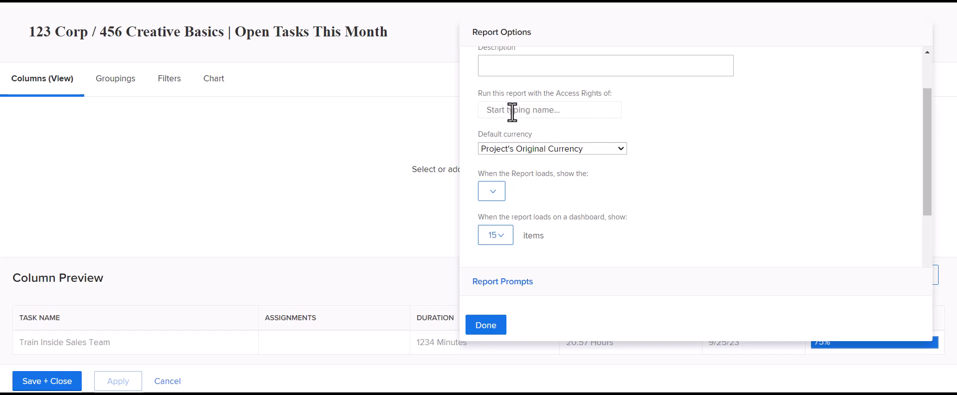
mouse_move(555, 32)
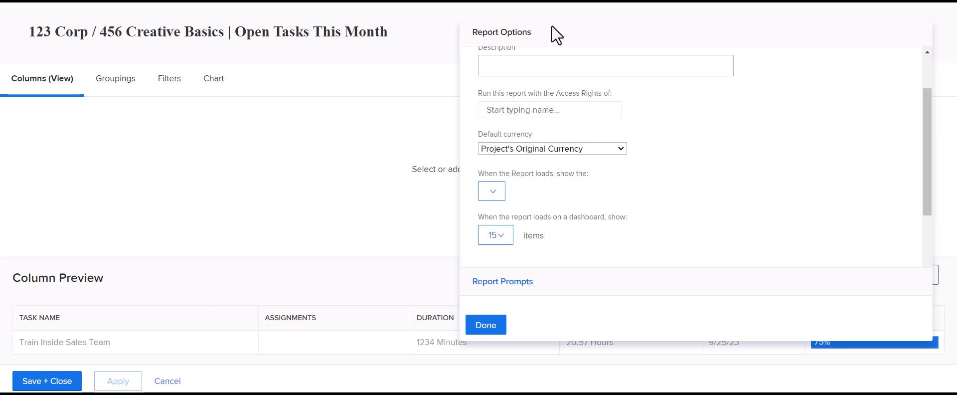
mouse_move(738, 6)
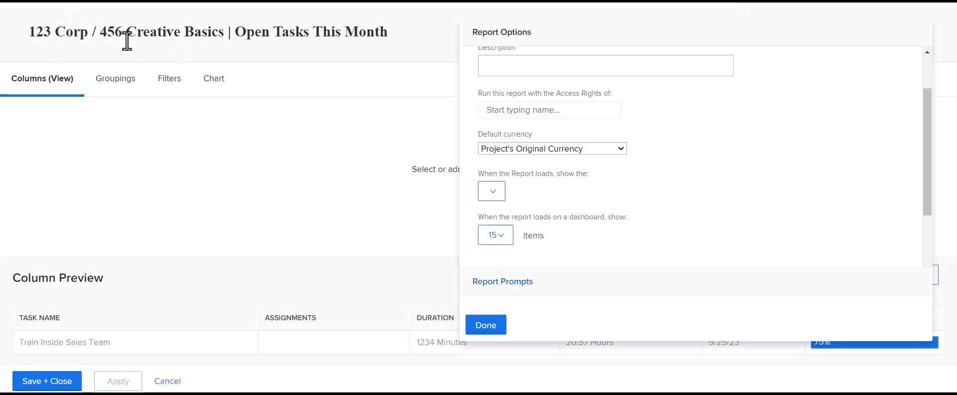
mouse_move(494, 213)
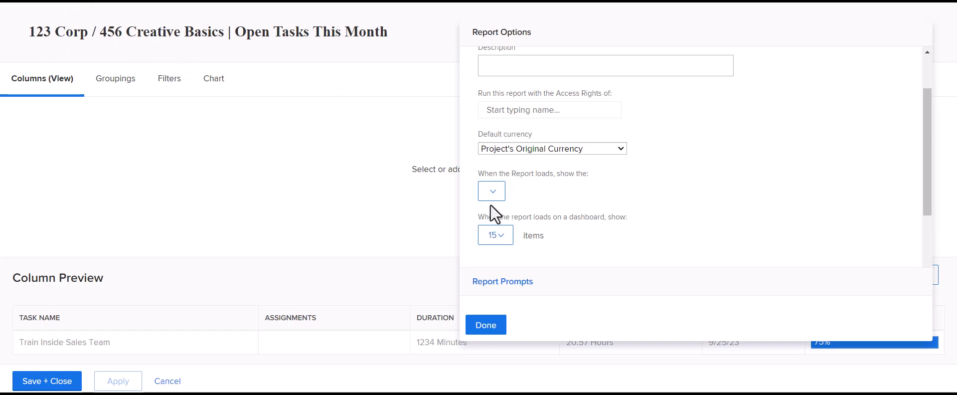
- Close and reopen Report Settings, scrolling back to the report-load option
double_click(162, 32)
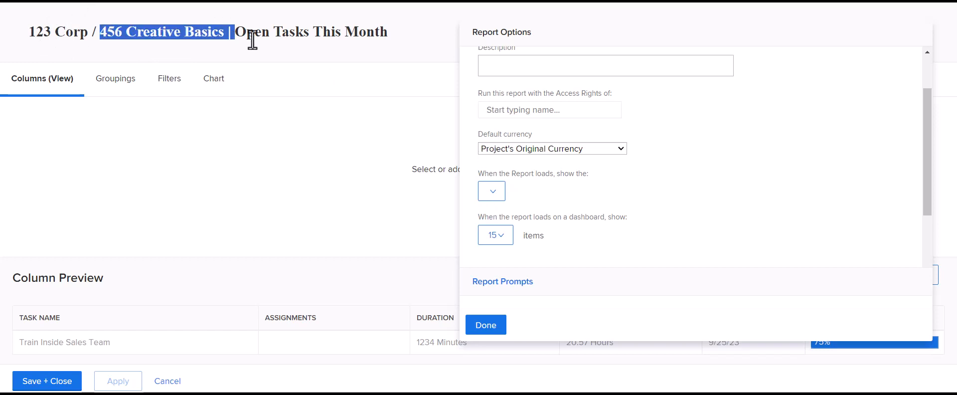
click(485, 324)
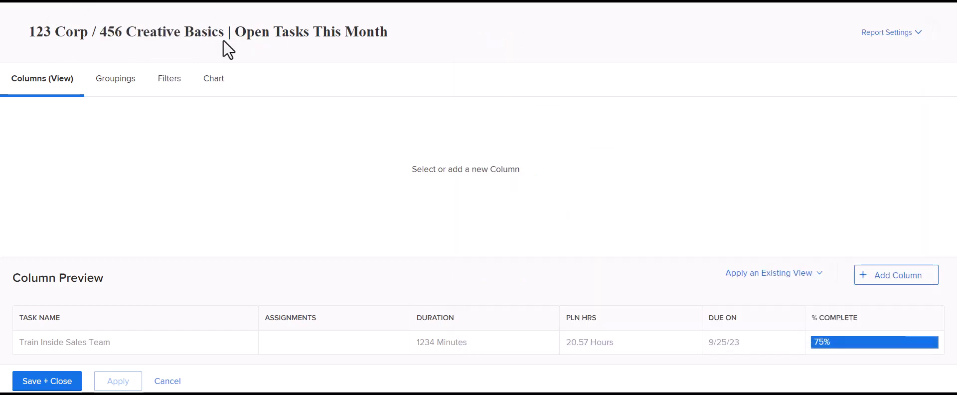
click(887, 32)
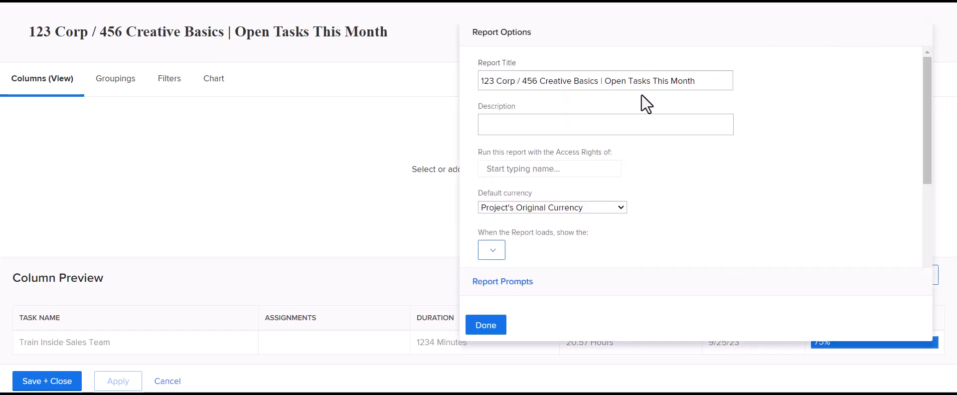
mouse_move(615, 147)
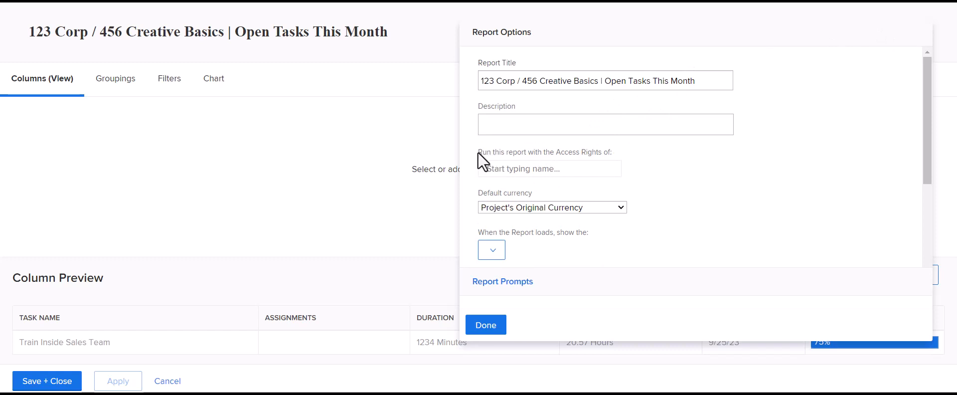
mouse_move(485, 159)
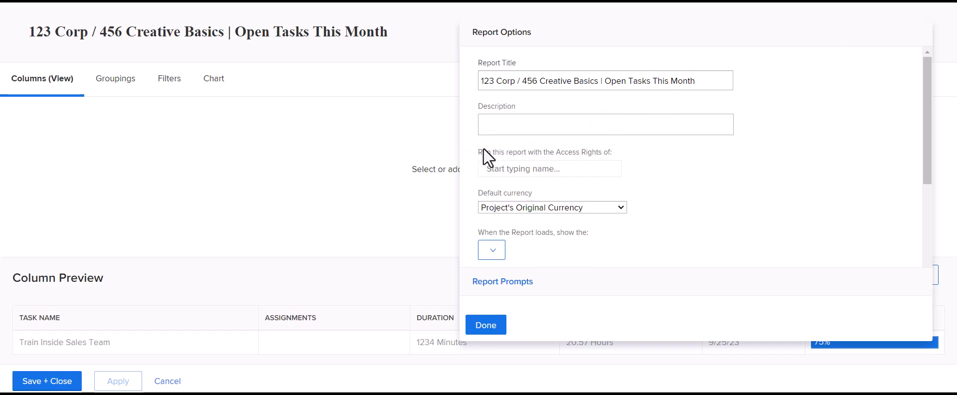
mouse_move(705, 178)
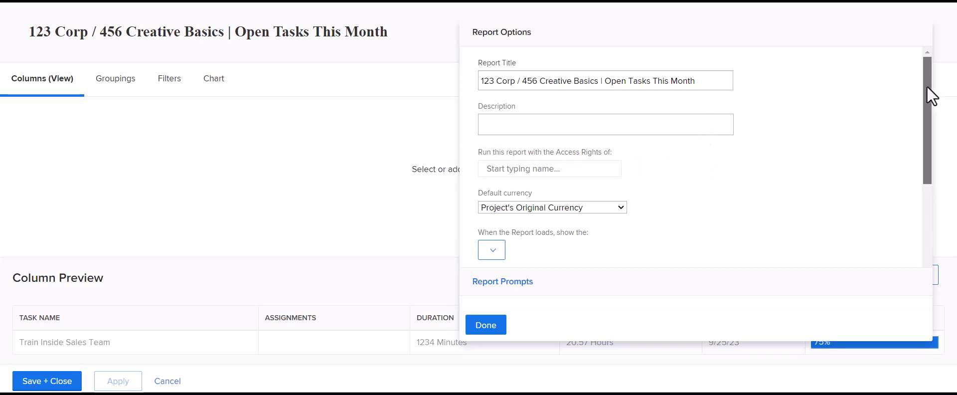
scroll(down, 3)
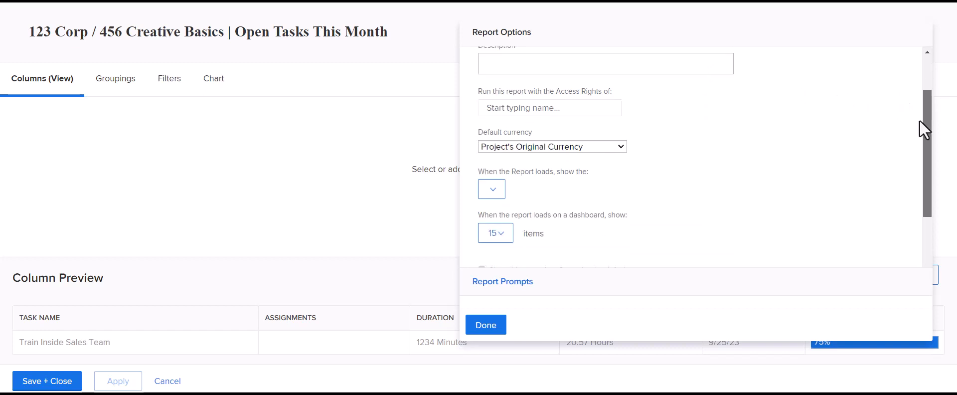
mouse_move(542, 127)
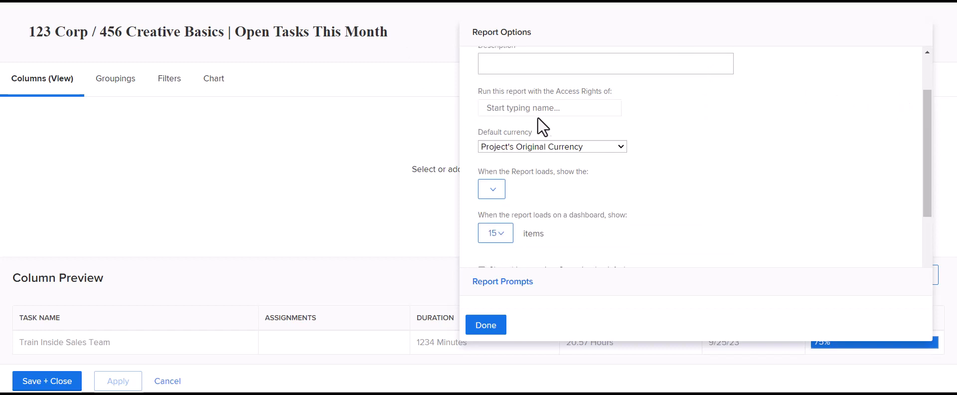
scroll(down, 3)
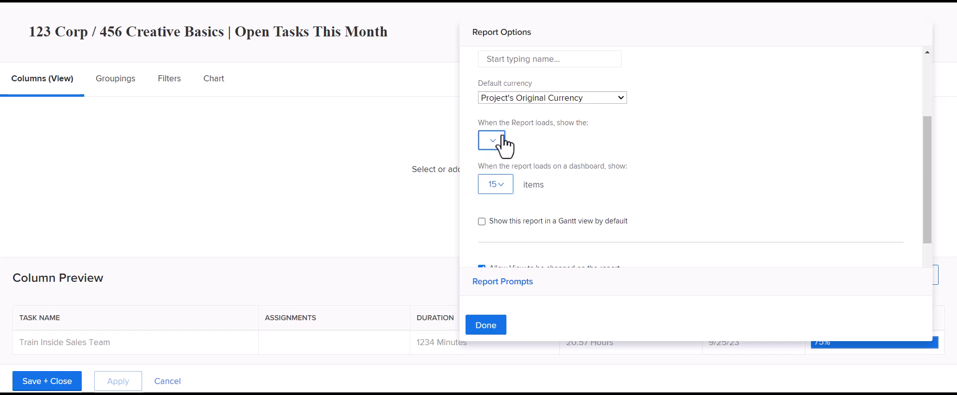
mouse_move(492, 139)
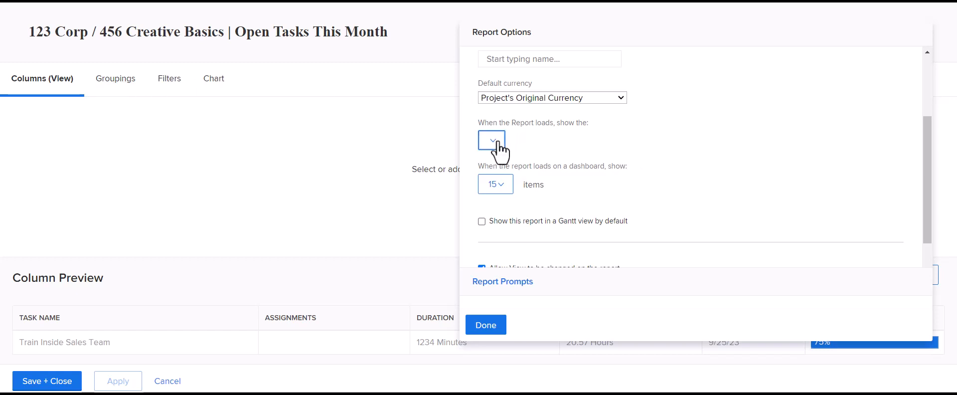
- Set the report to load on the Details Tab and show 200 items on a dashboard
click(490, 139)
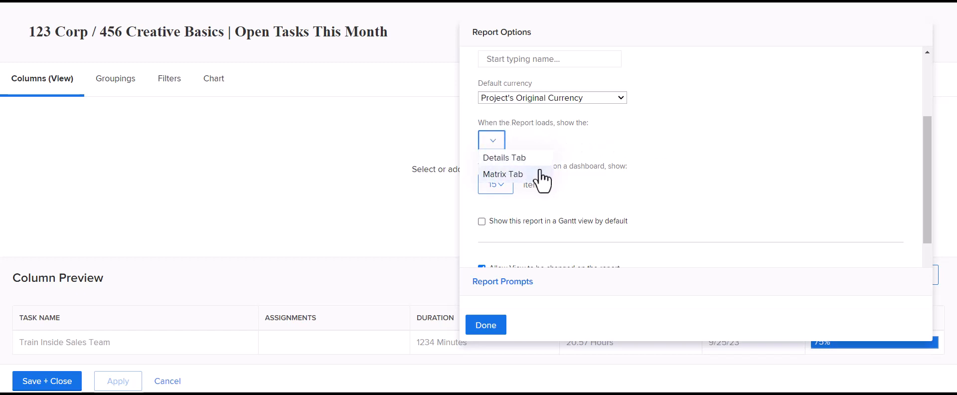
mouse_move(512, 186)
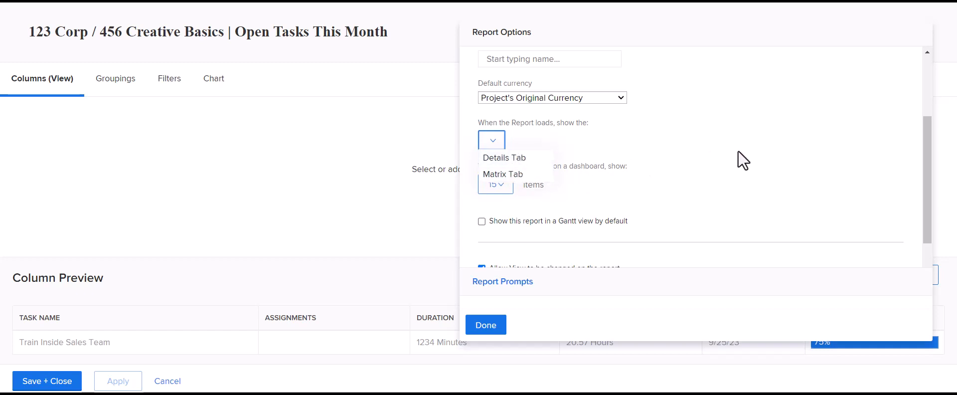
mouse_move(526, 161)
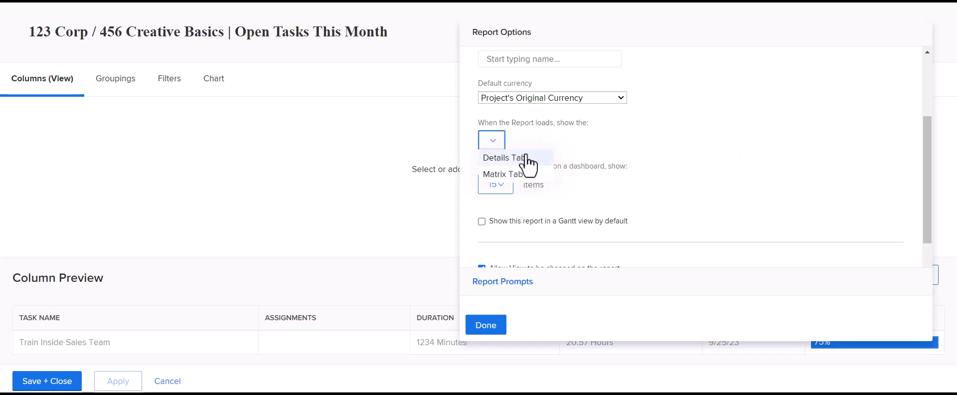
click(506, 157)
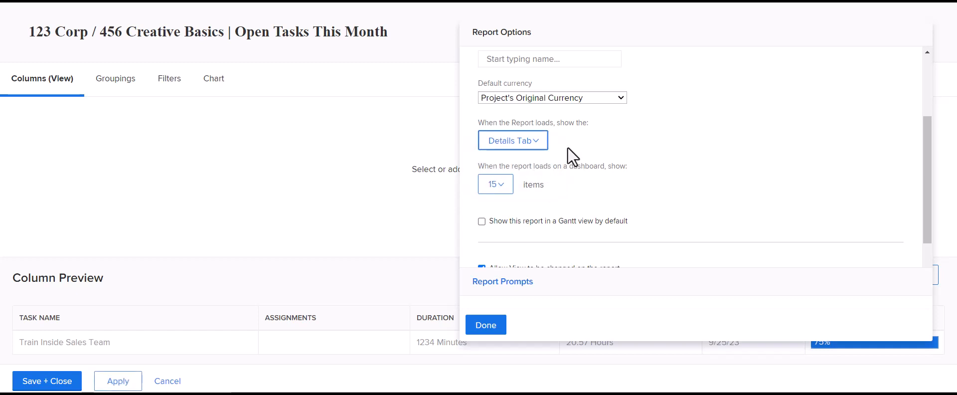
scroll(down, 3)
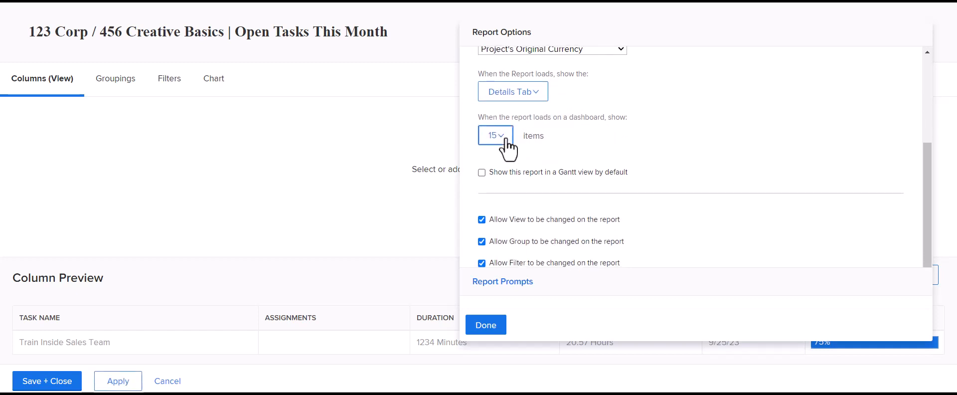
click(495, 135)
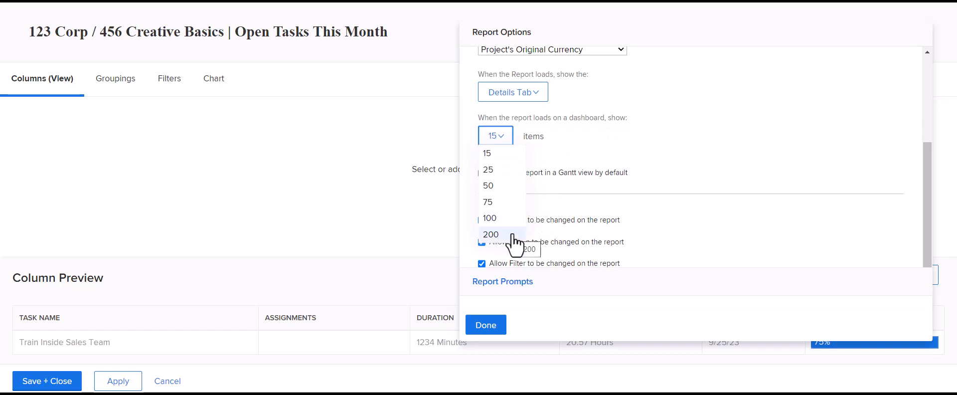
mouse_move(516, 241)
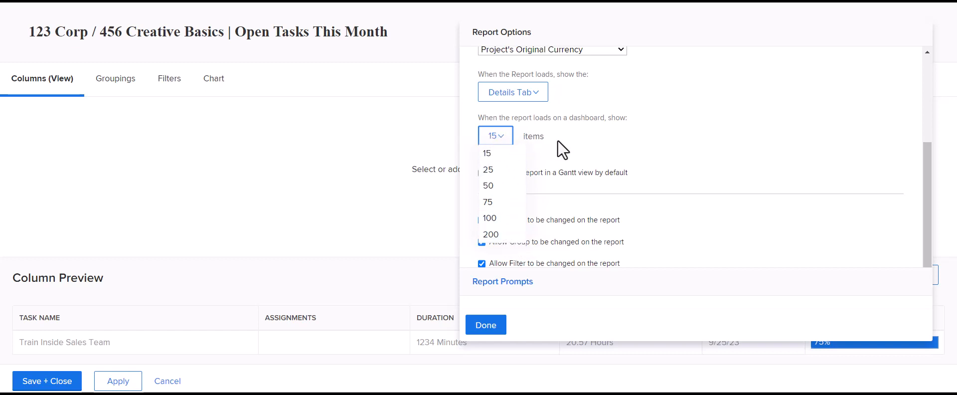
mouse_move(635, 148)
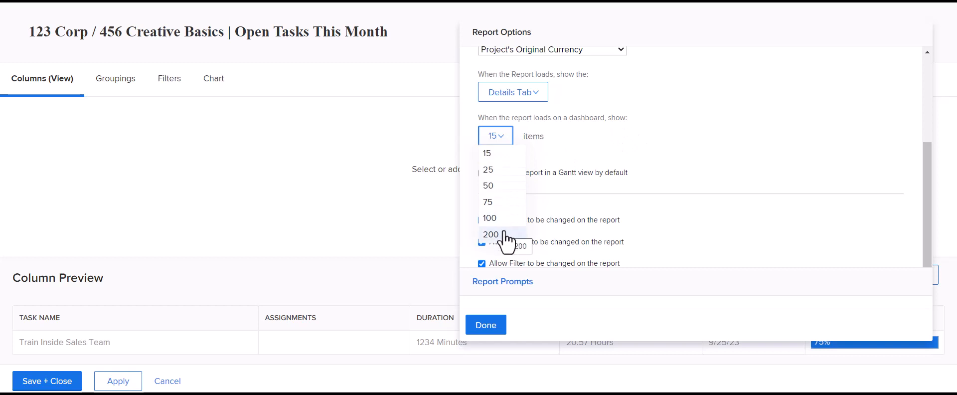
click(490, 234)
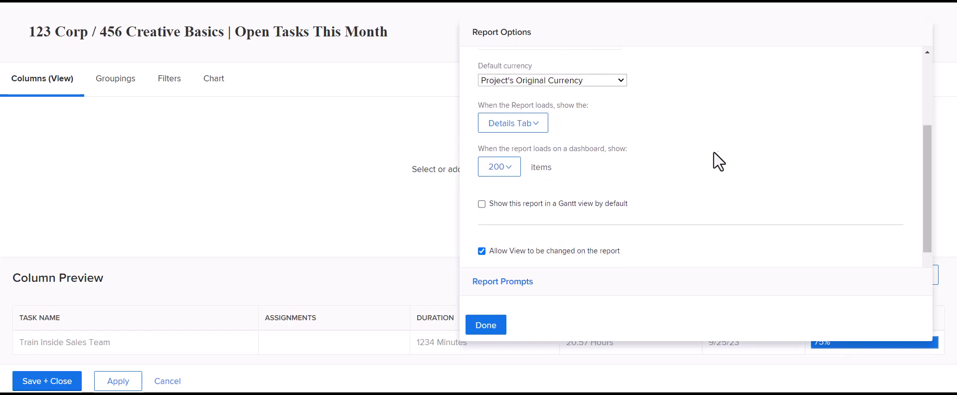
scroll(down, 3)
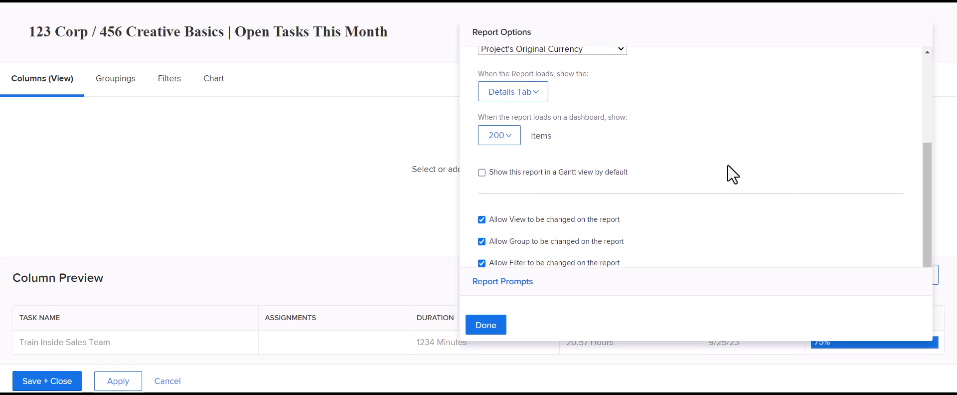
mouse_move(738, 173)
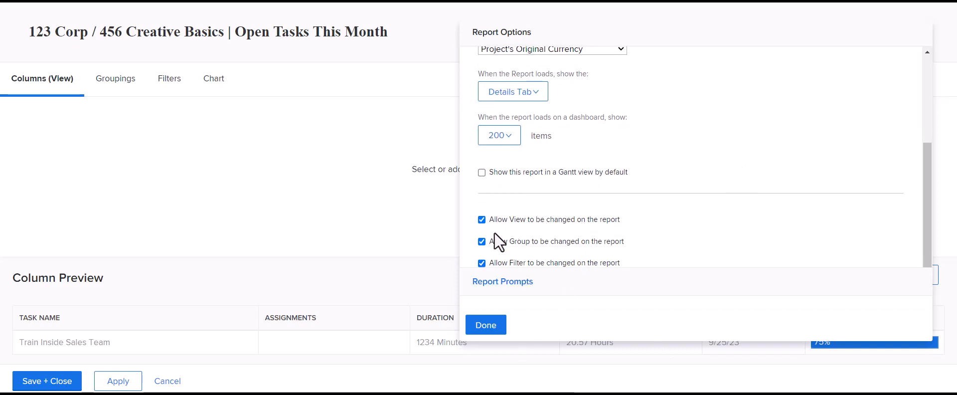
mouse_move(542, 230)
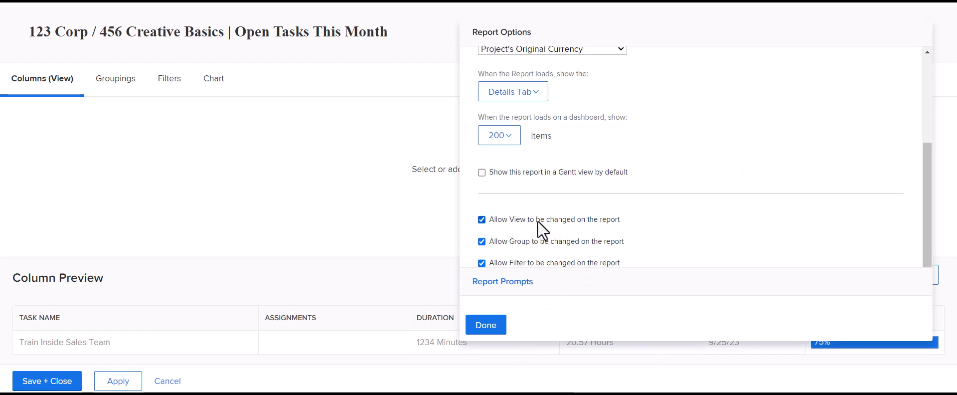
mouse_move(592, 210)
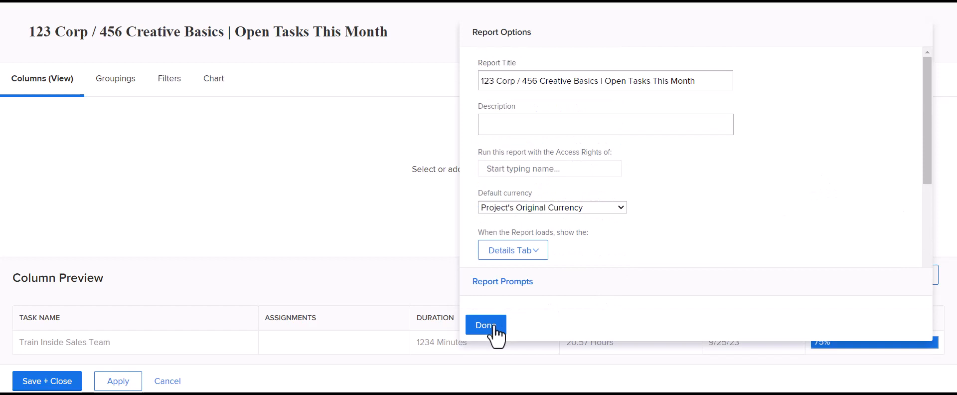
- Confirm Report Options and Save + Close to display the grouped Open Tasks This Month report
click(485, 324)
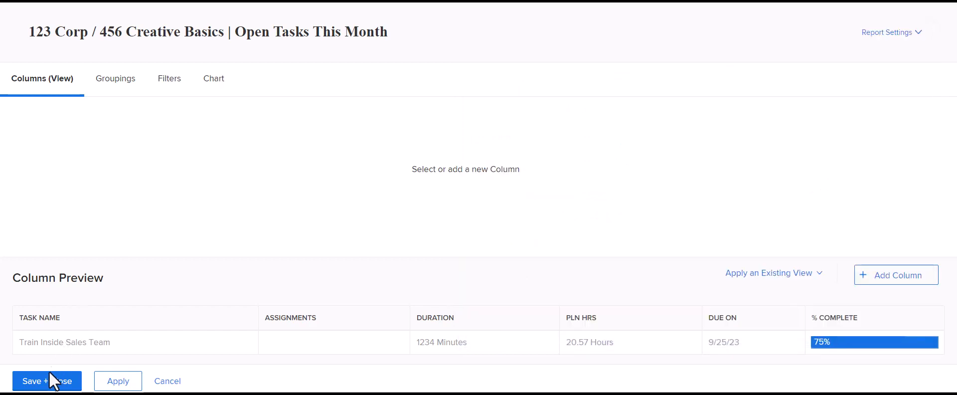
click(46, 379)
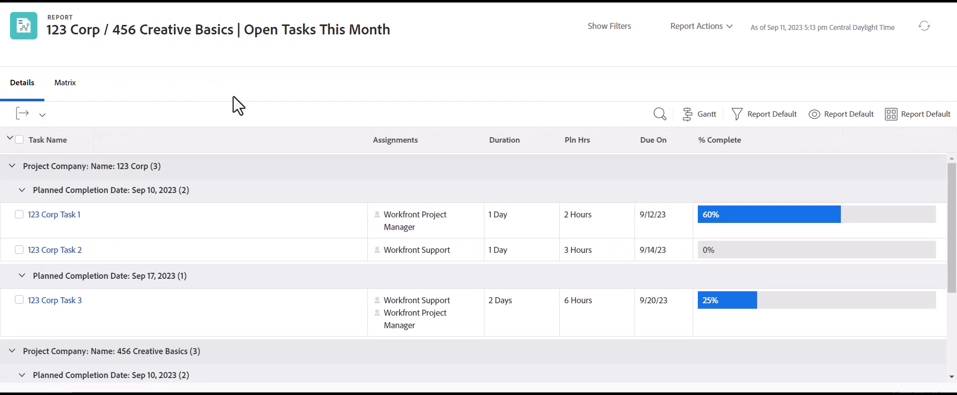
mouse_move(349, 176)
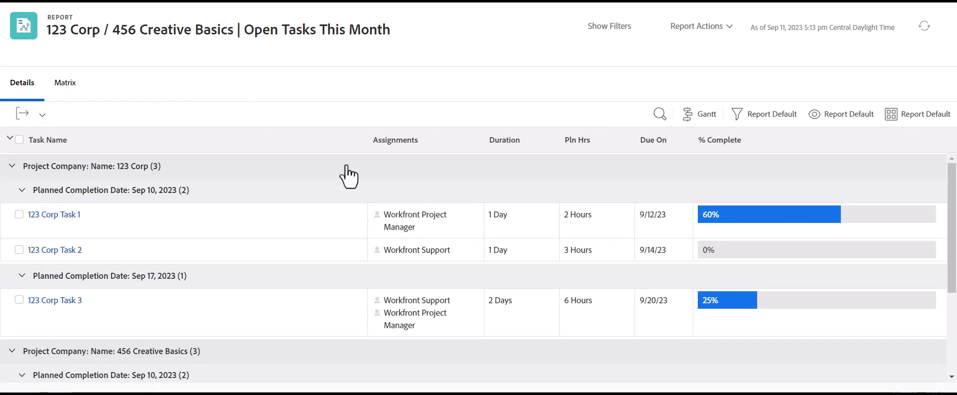
mouse_move(65, 82)
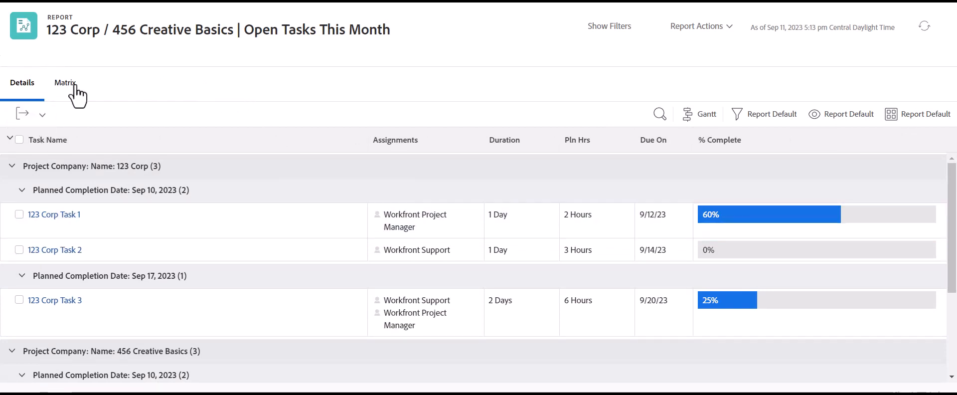
mouse_move(271, 70)
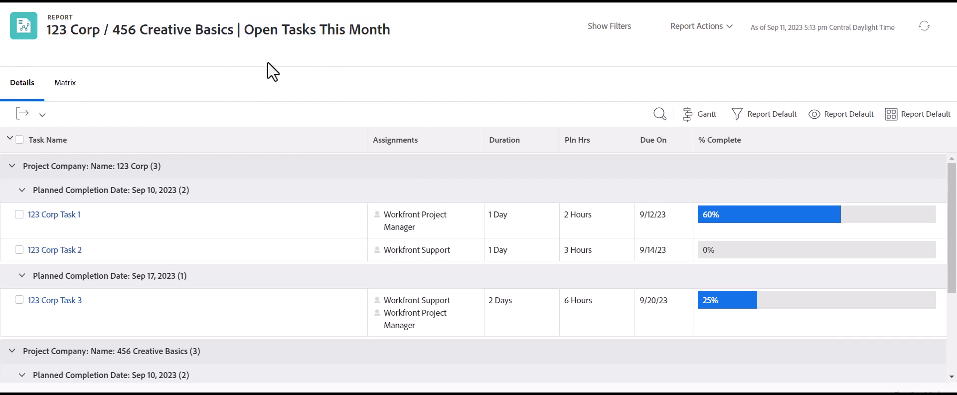
mouse_move(233, 77)
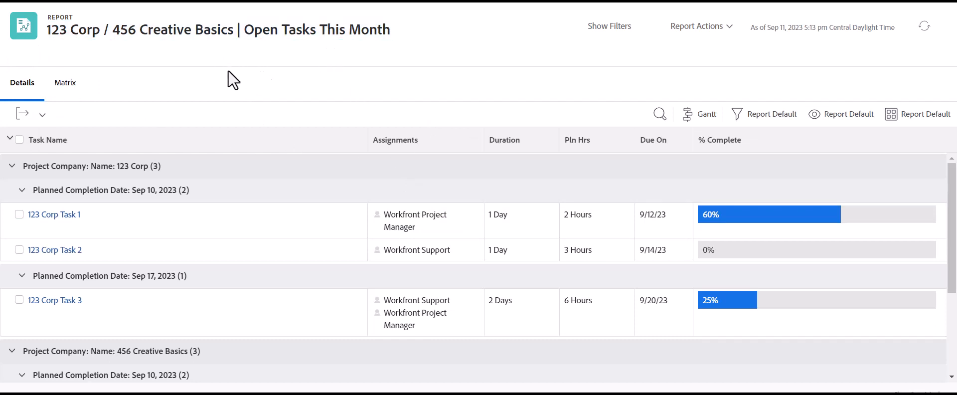
mouse_move(213, 65)
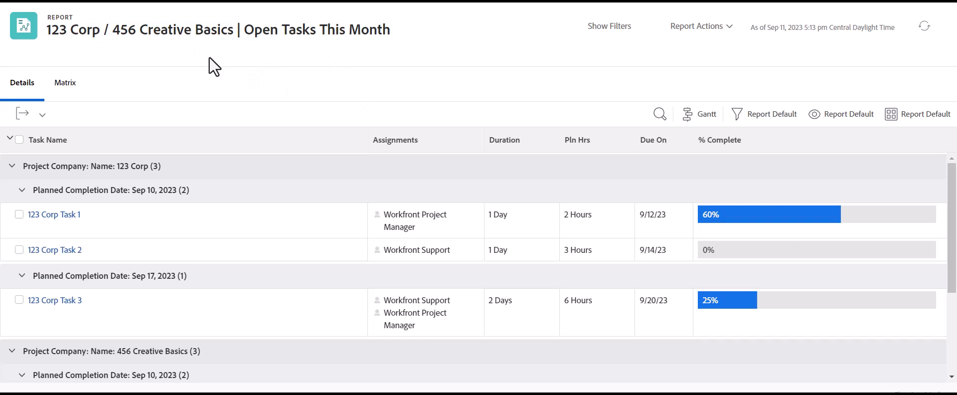
mouse_move(169, 60)
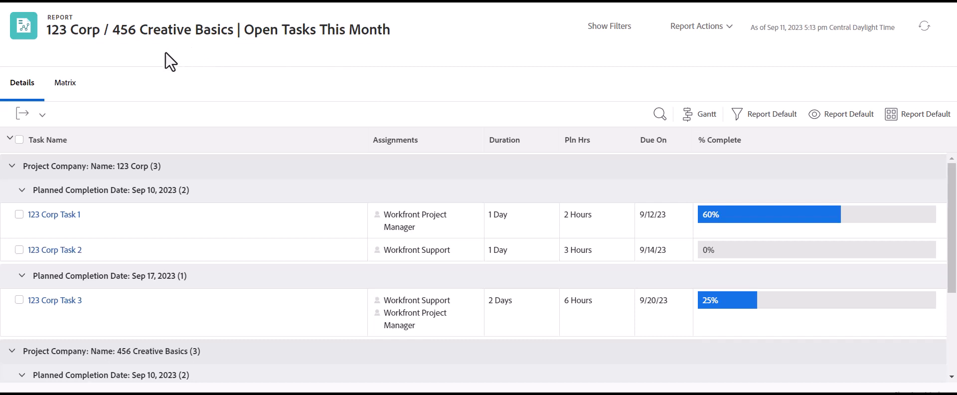